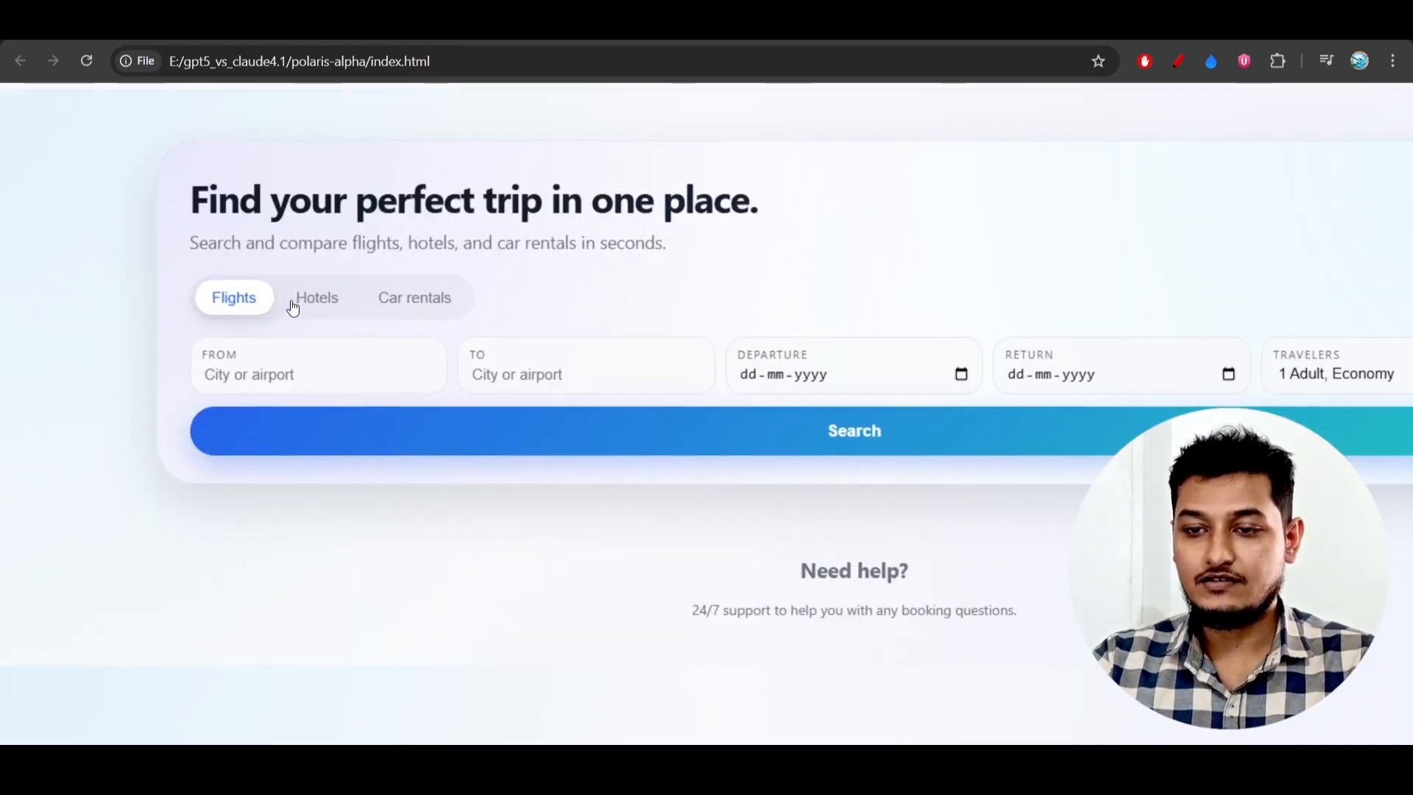
# Cycle the search form between Hotels, Car rentals and Flights, ending on car rentals
pyautogui.click(316, 298)
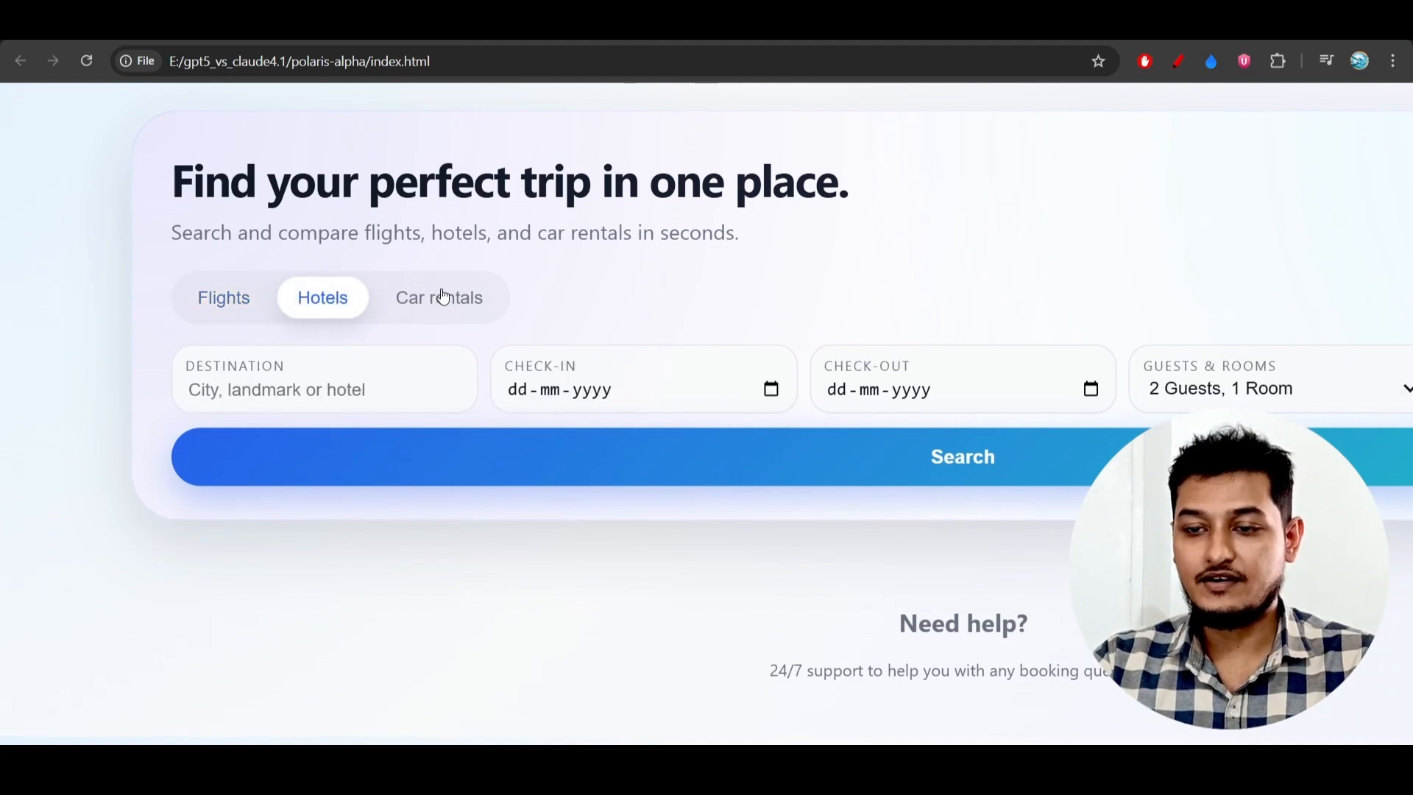
pyautogui.click(439, 297)
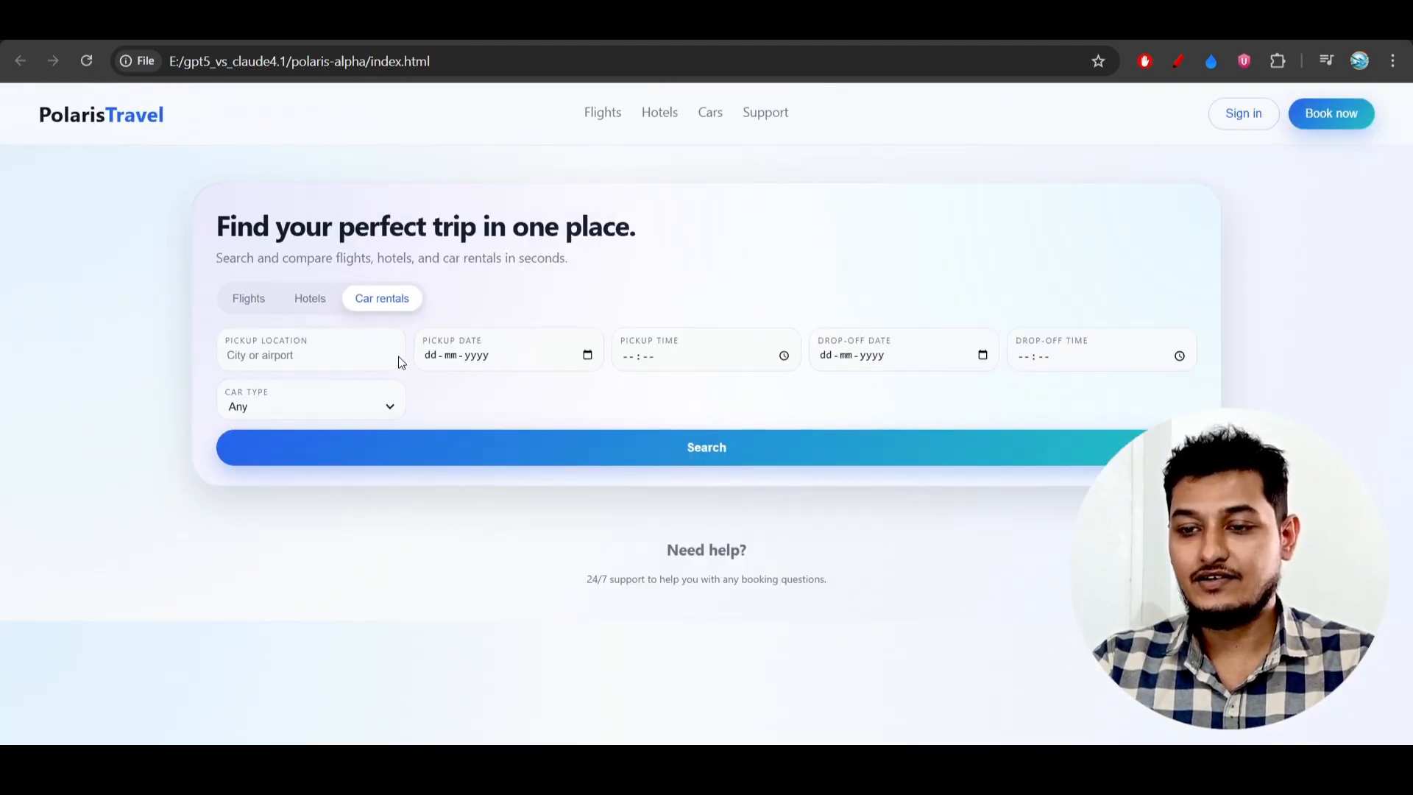
pyautogui.click(247, 299)
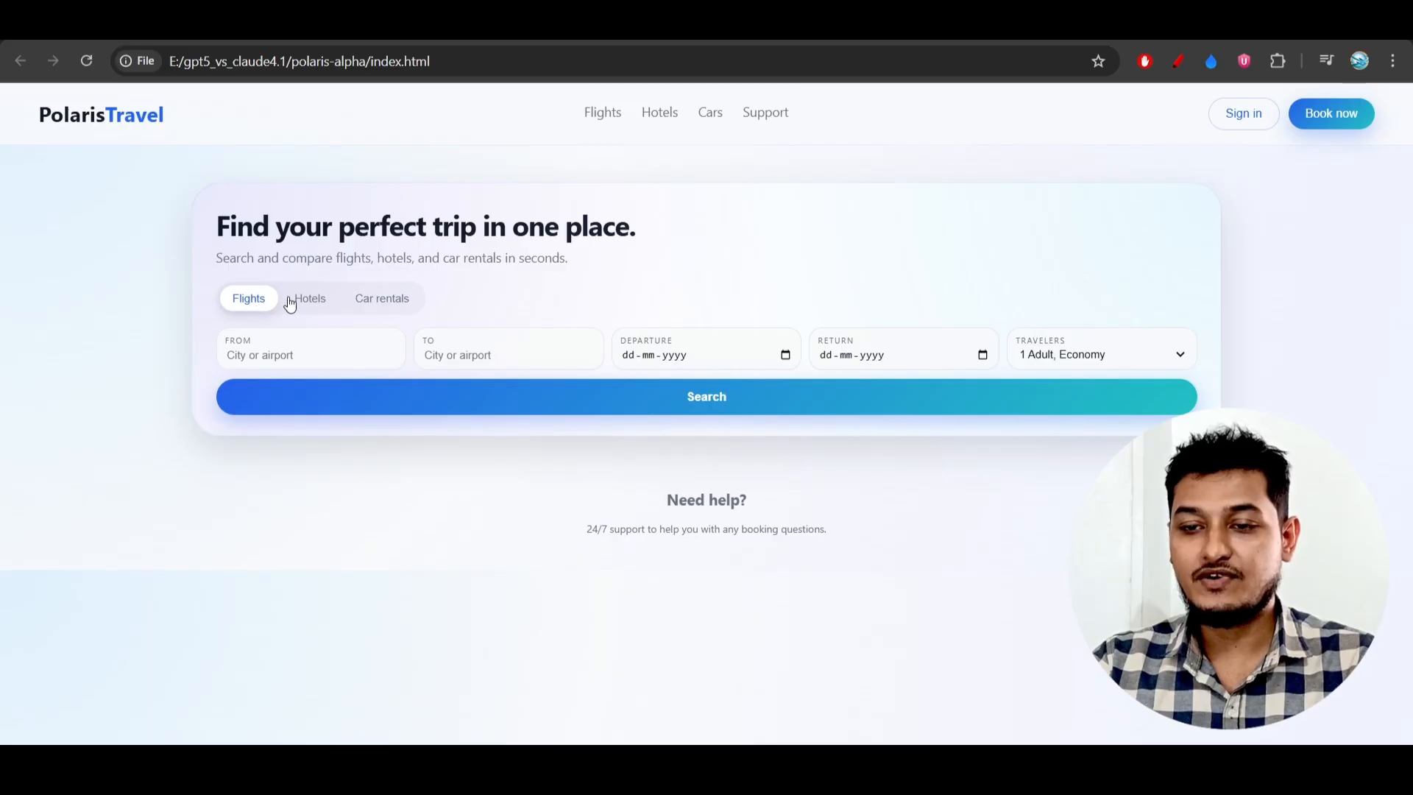
pyautogui.moveTo(301, 297)
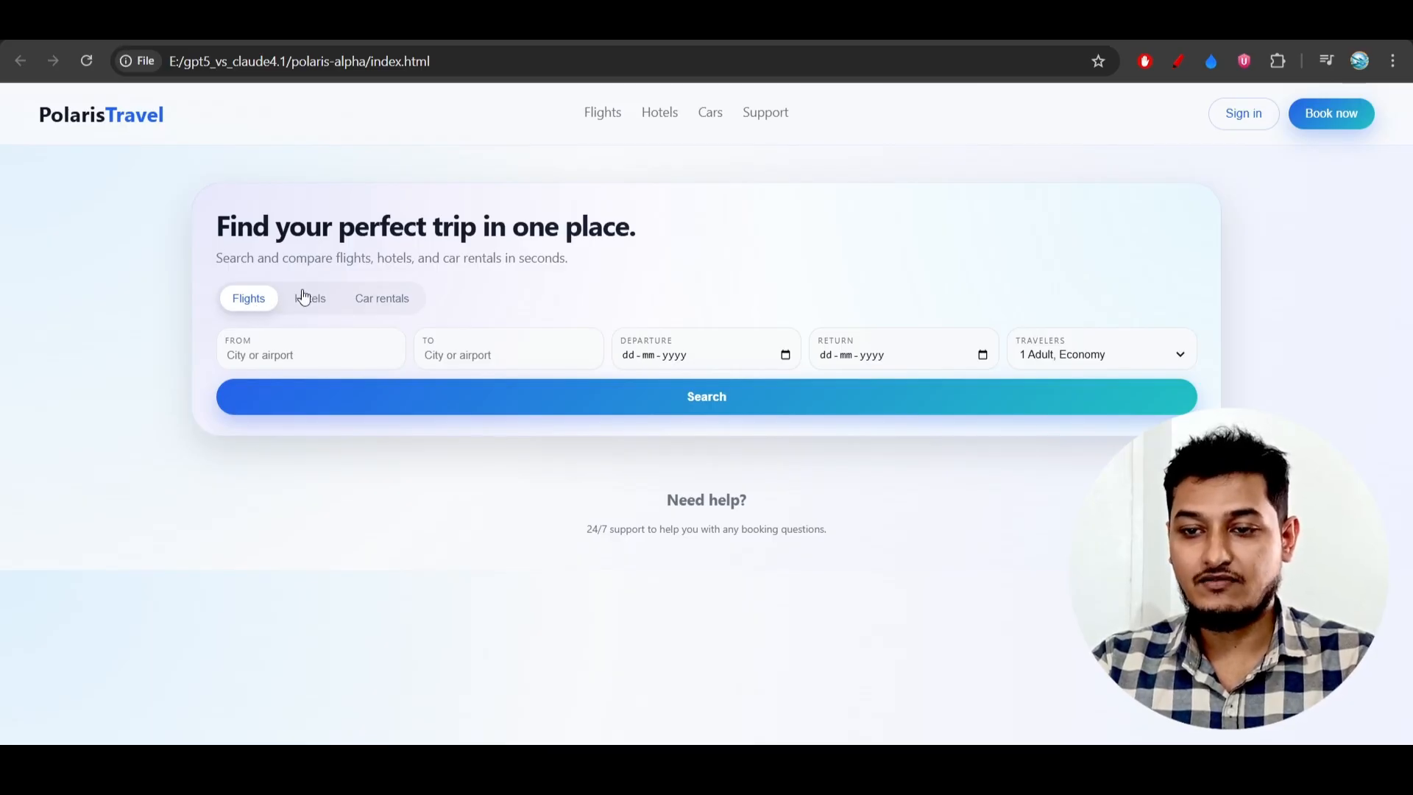
pyautogui.moveTo(478, 299)
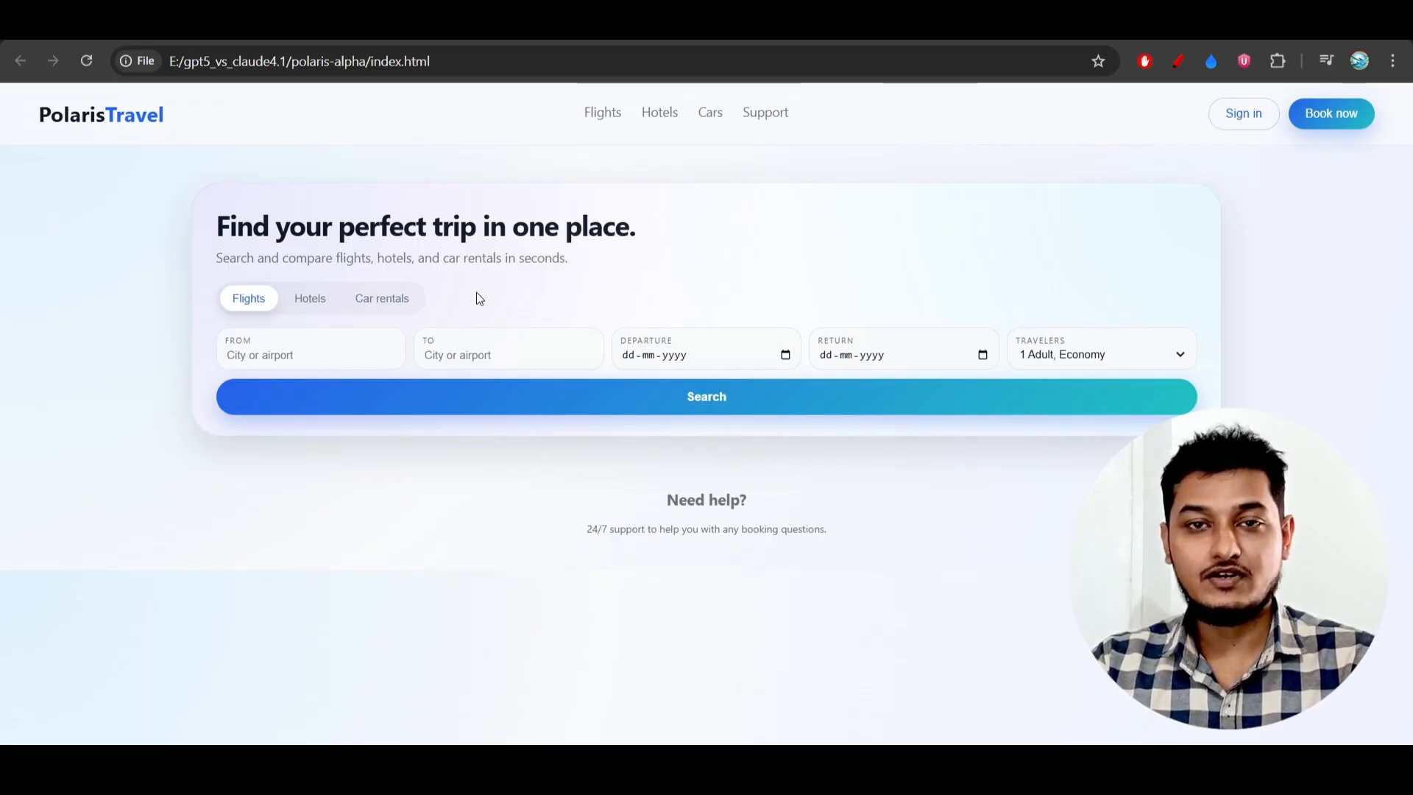
pyautogui.click(309, 299)
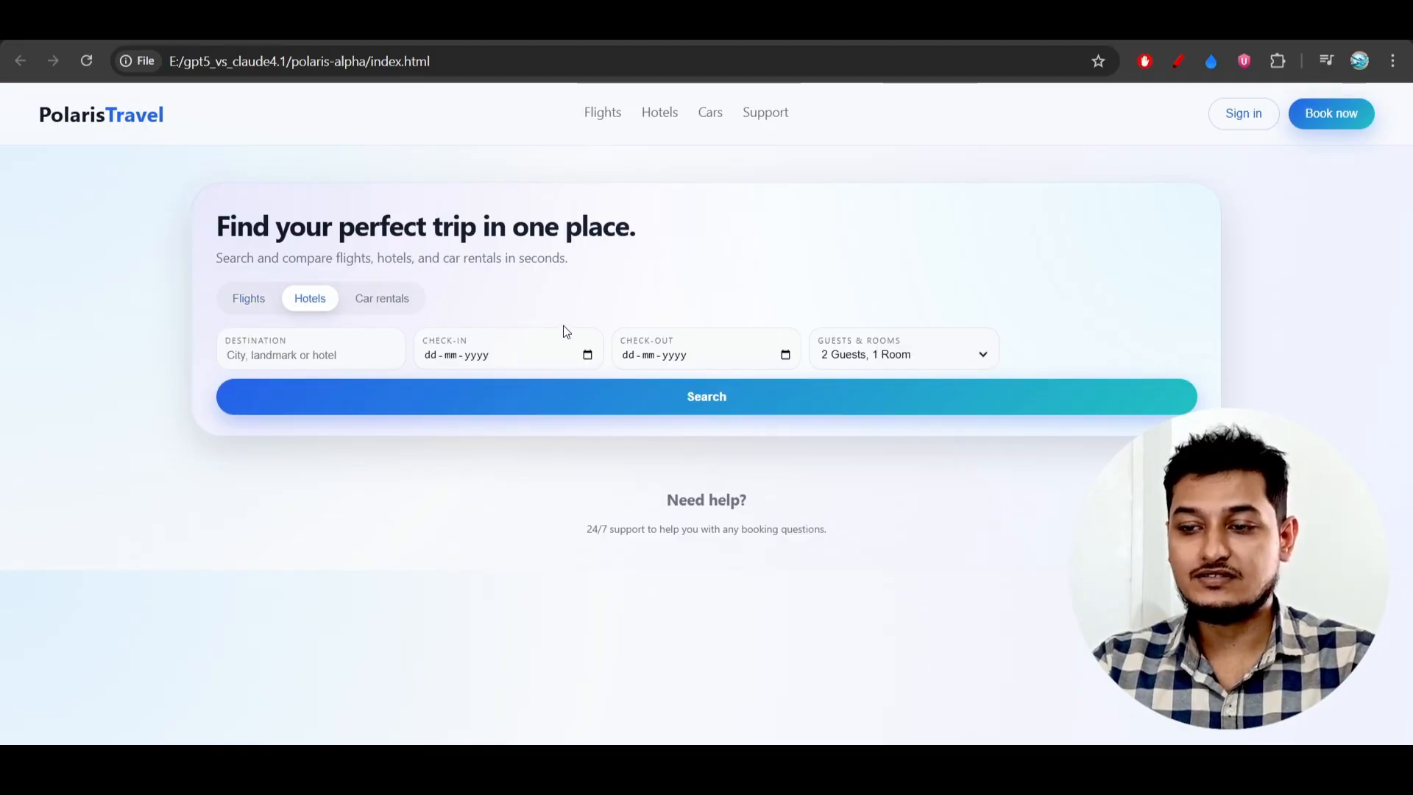
pyautogui.click(381, 298)
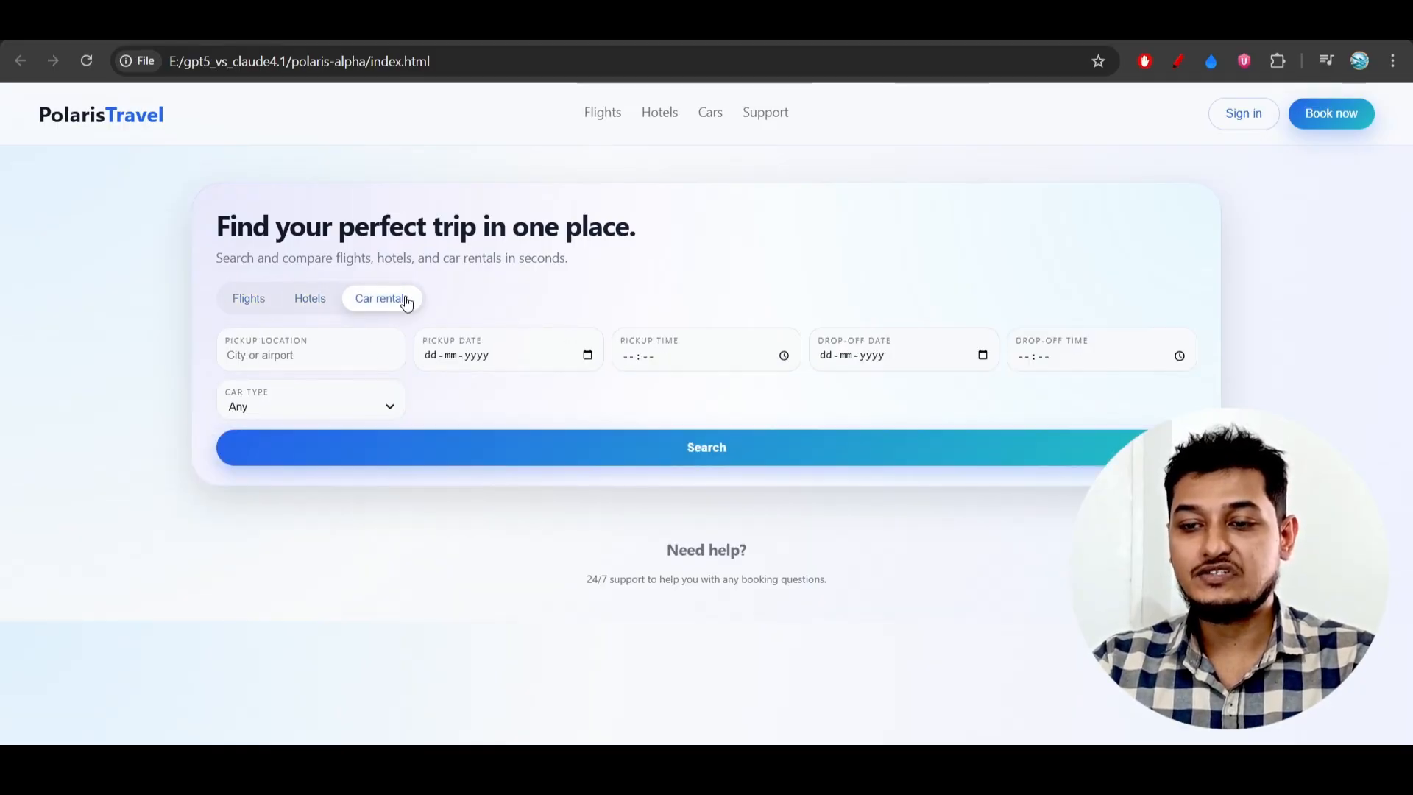
pyautogui.moveTo(709, 331)
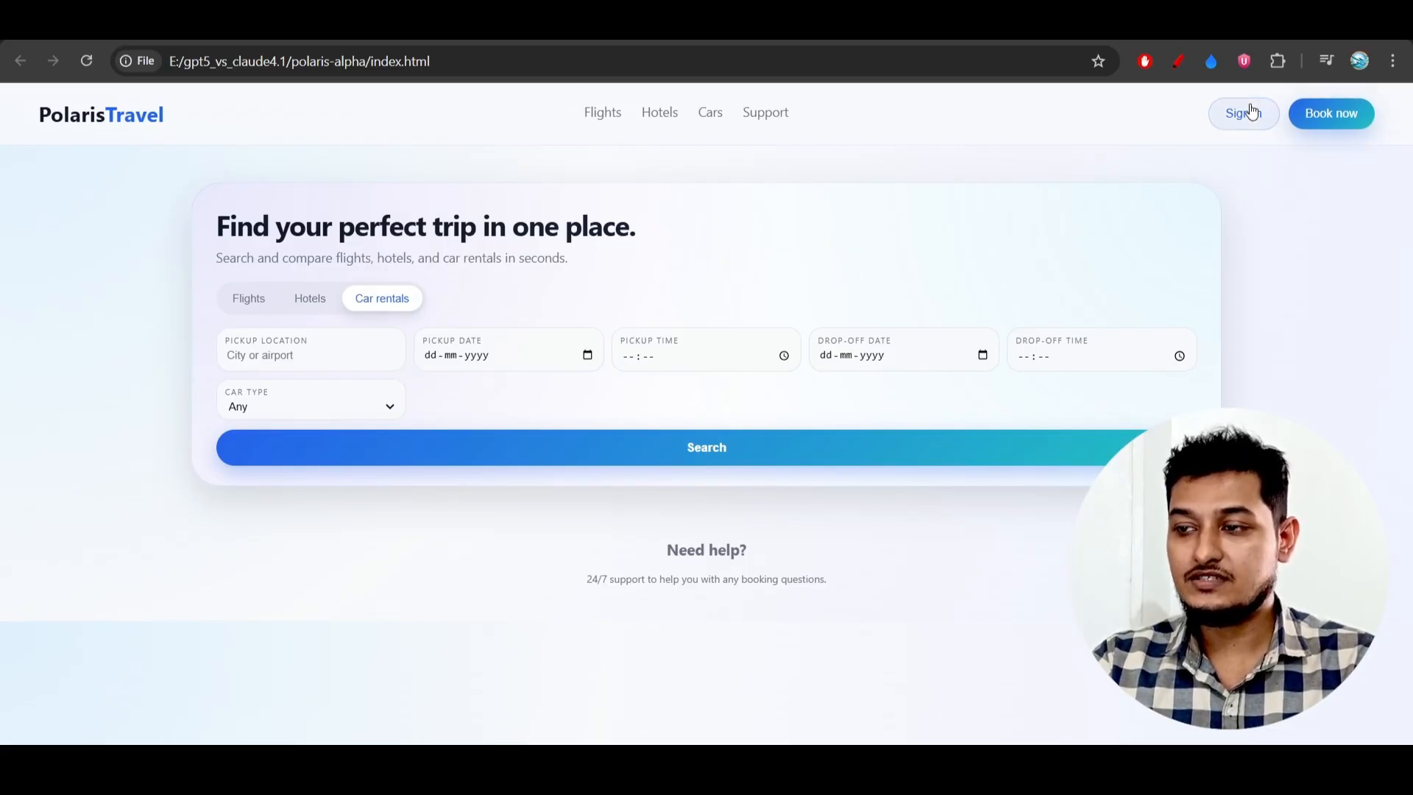
# Bring up the Sign in popup and dismiss it again
pyautogui.click(1242, 113)
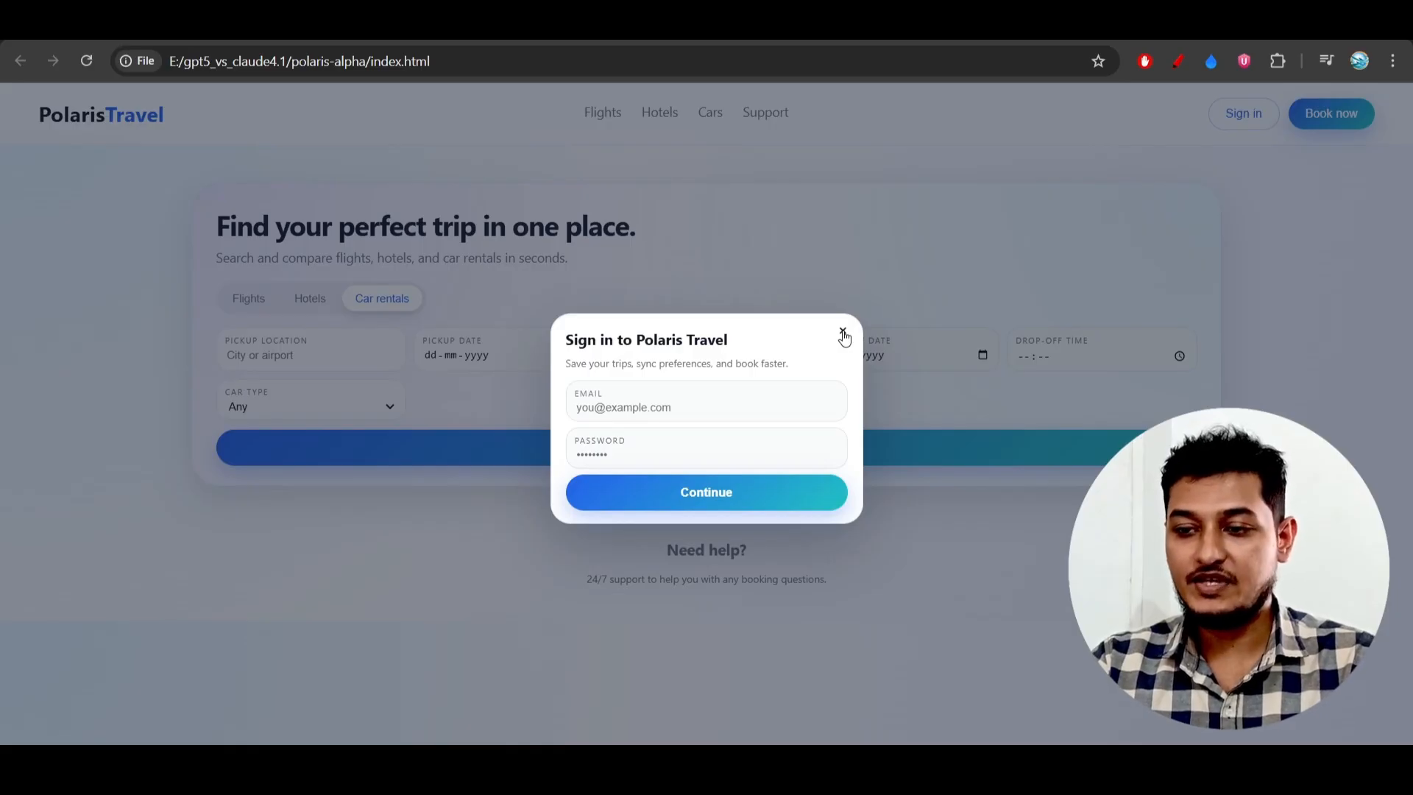
pyautogui.click(842, 334)
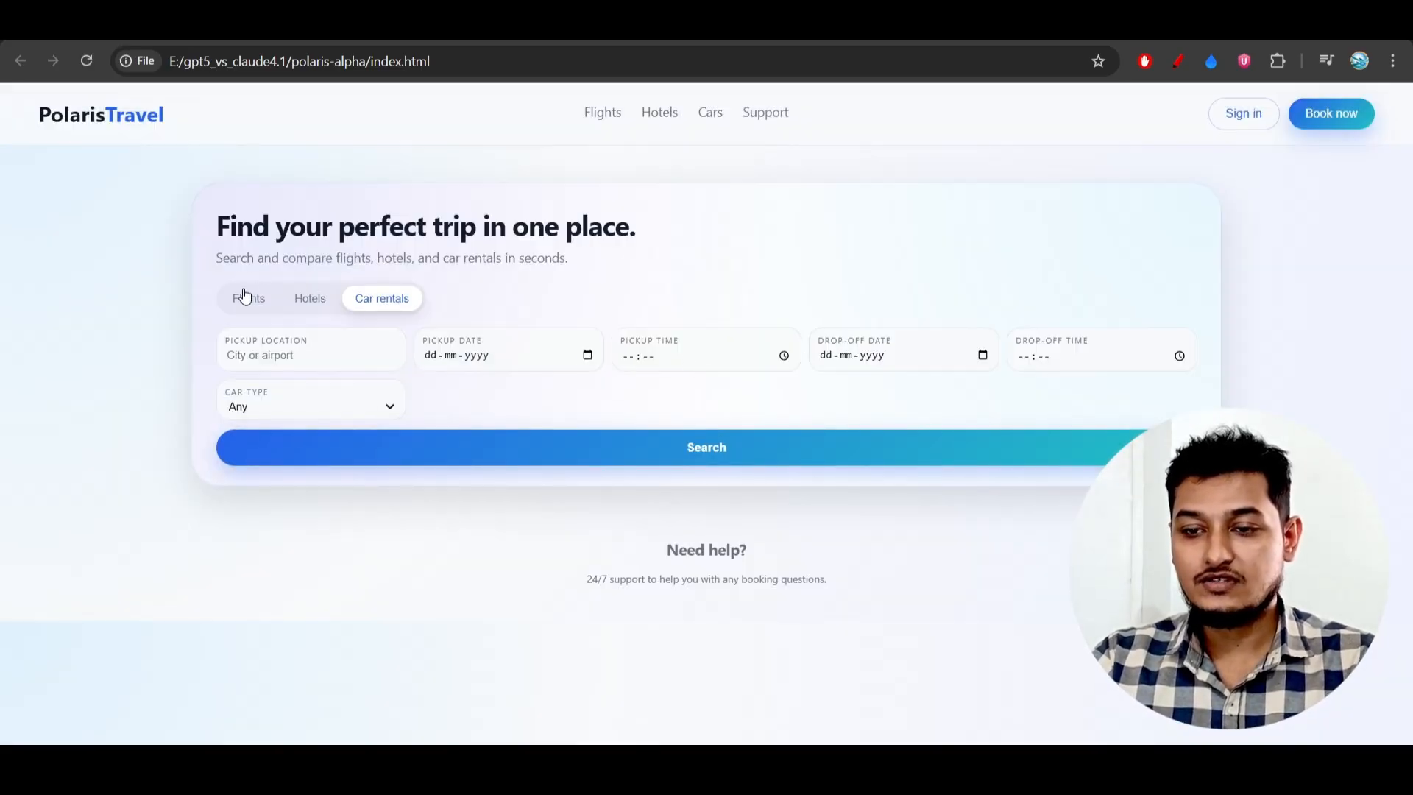
# Fill the flight search with From 'New York' and To 'London'
pyautogui.click(248, 299)
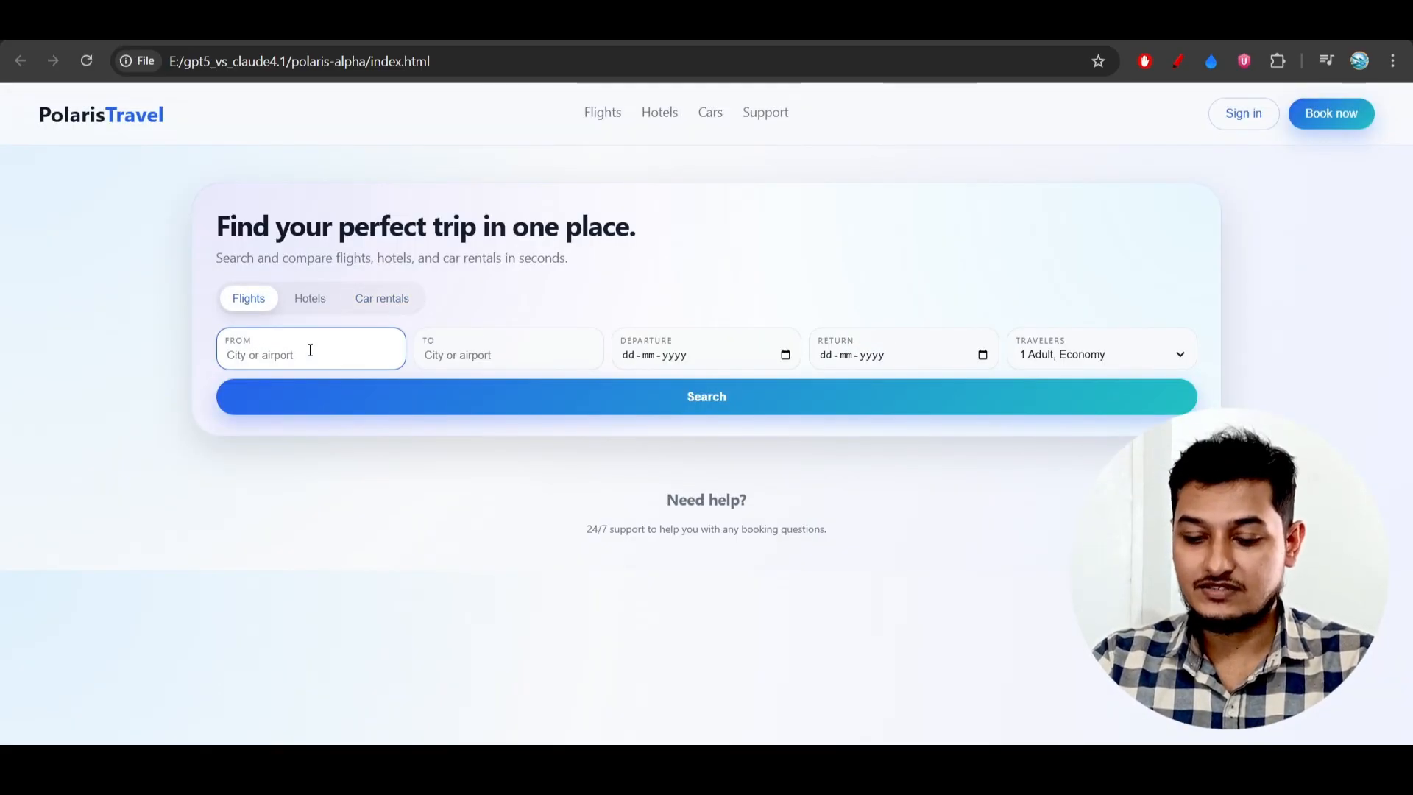
pyautogui.write('New York')
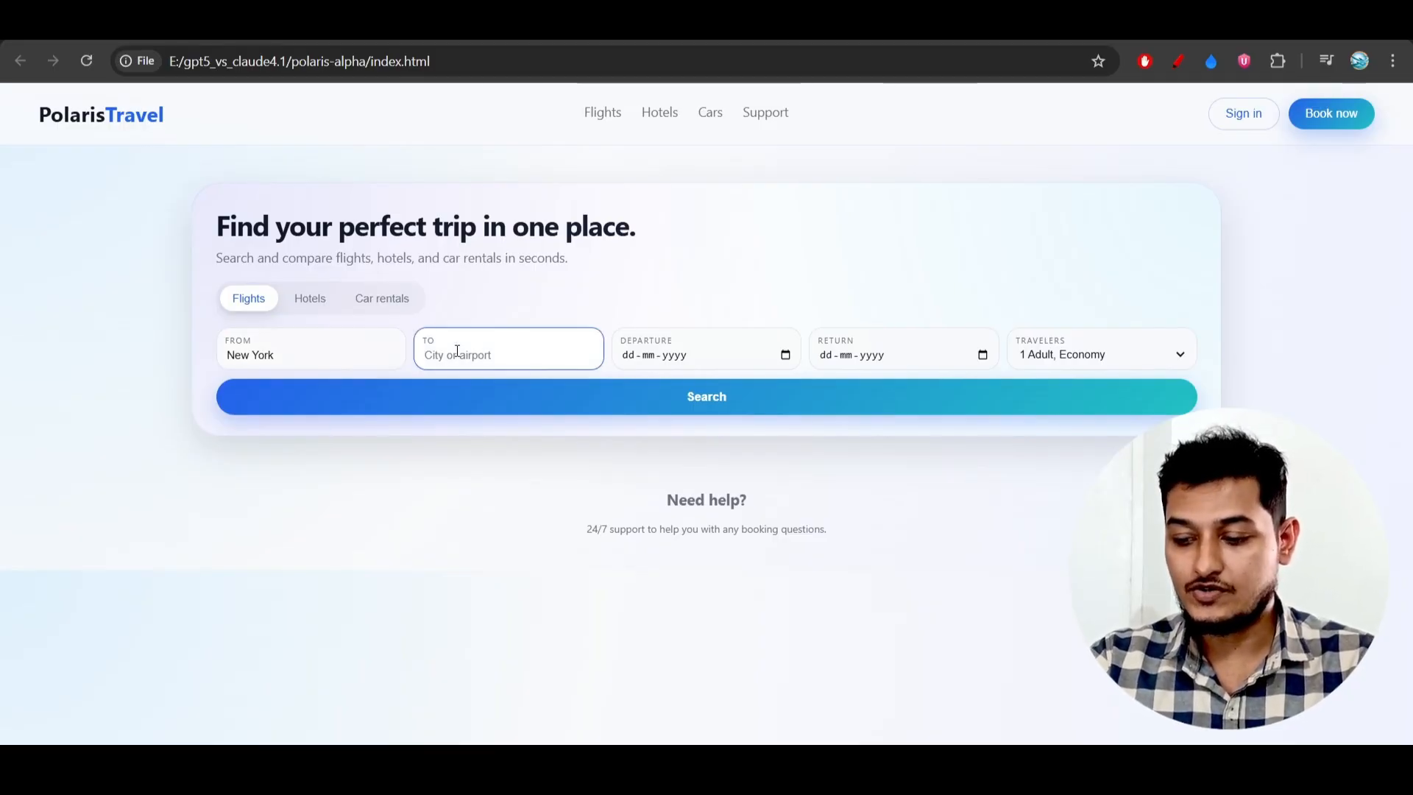
pyautogui.write('London')
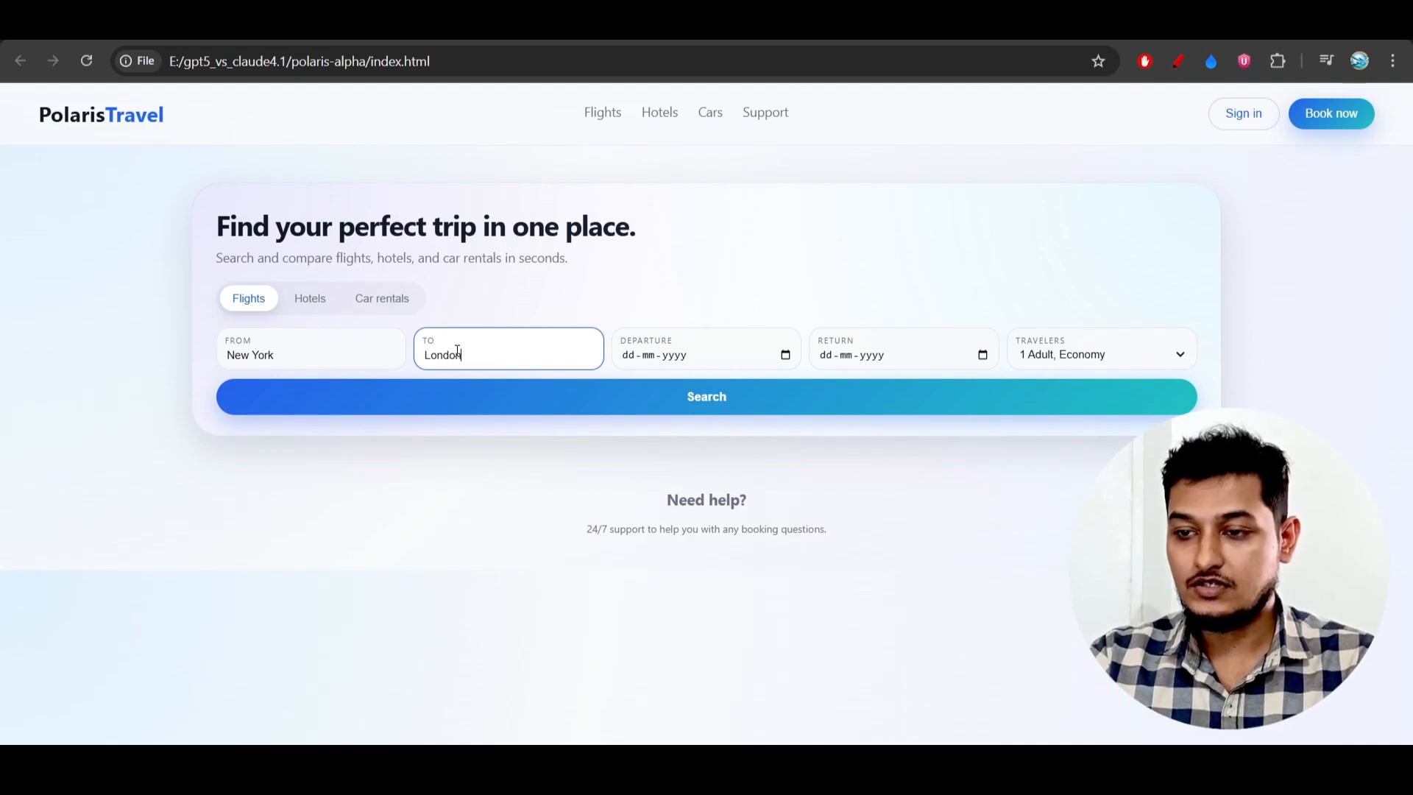
pyautogui.click(1393, 61)
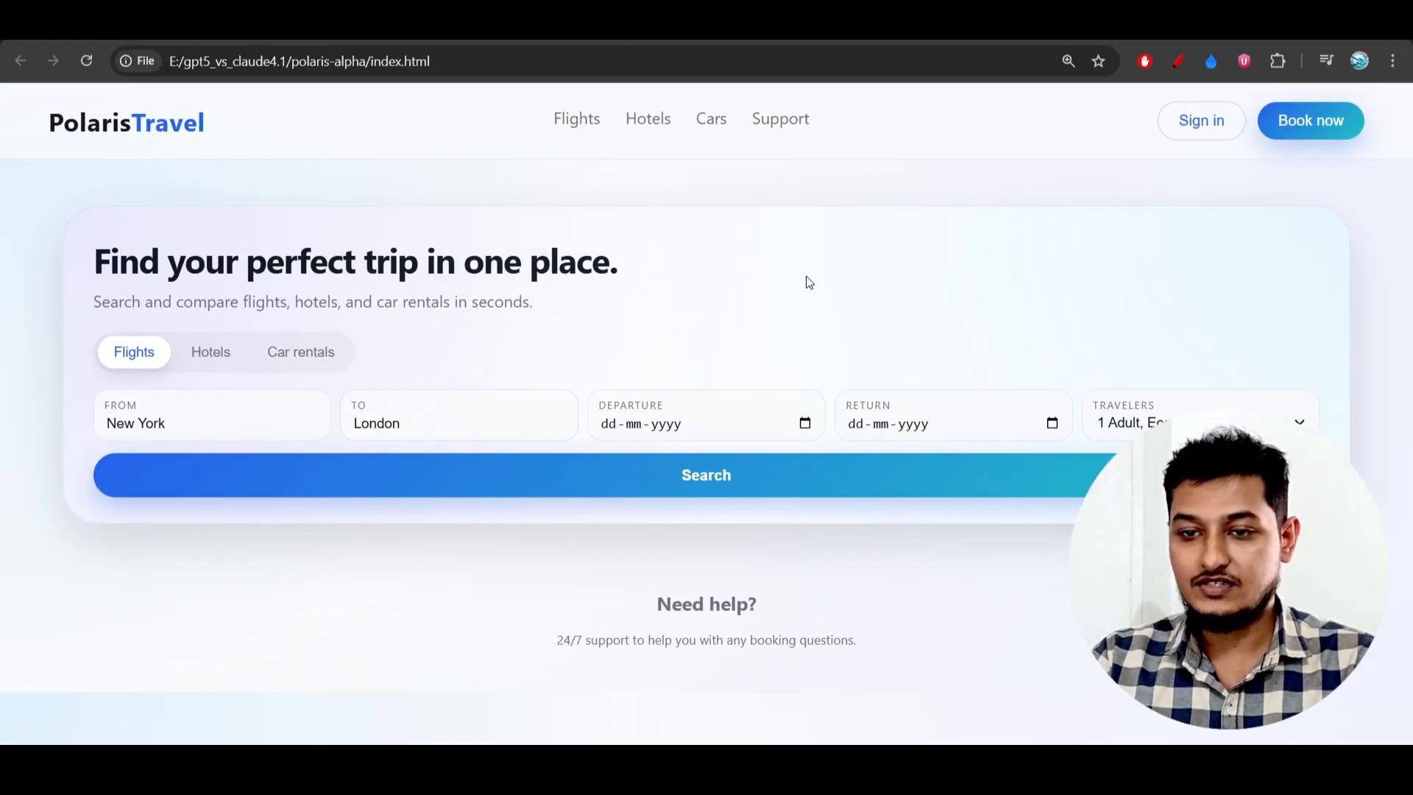
pyautogui.moveTo(593, 429)
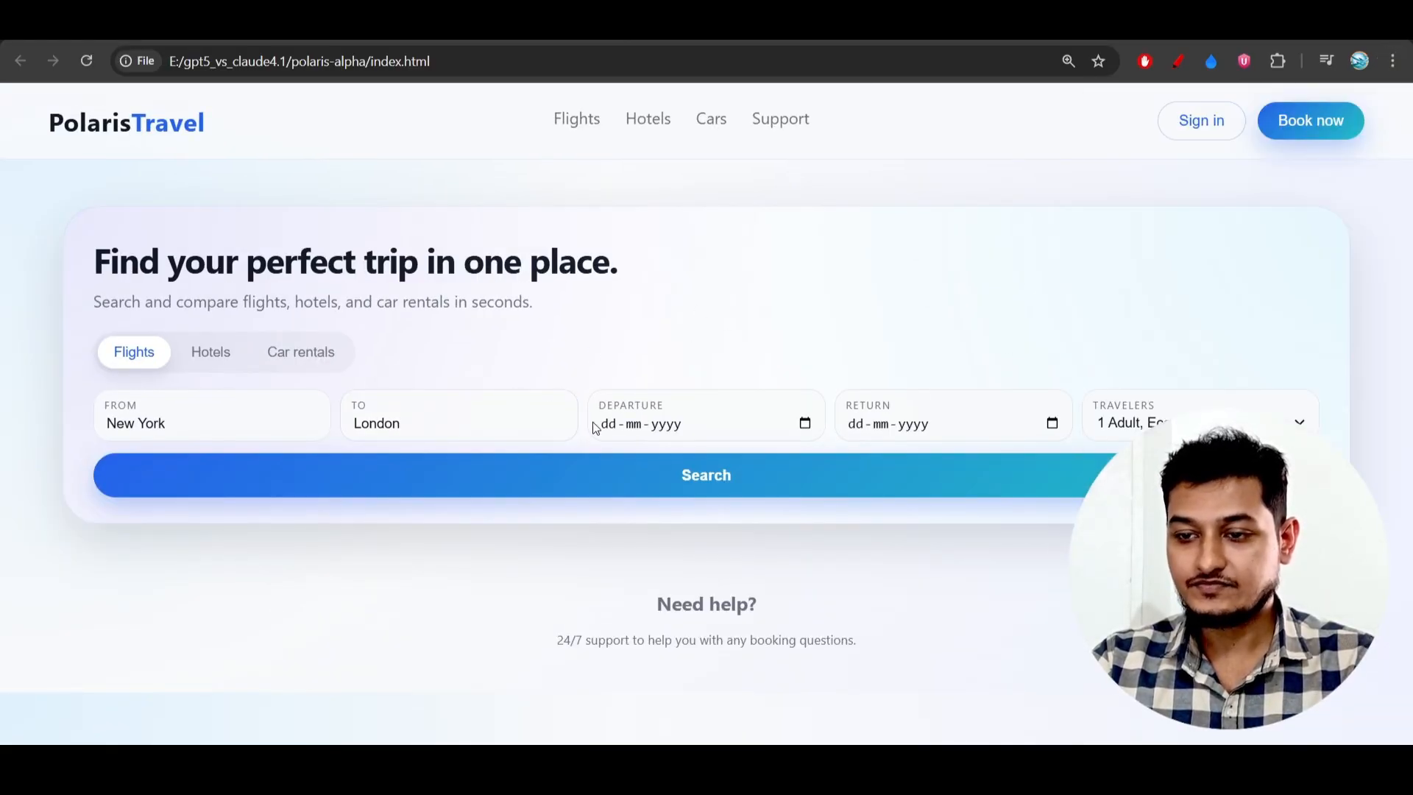
# Set departure to 8 November 2025 and a November return date to show flight options
pyautogui.click(705, 422)
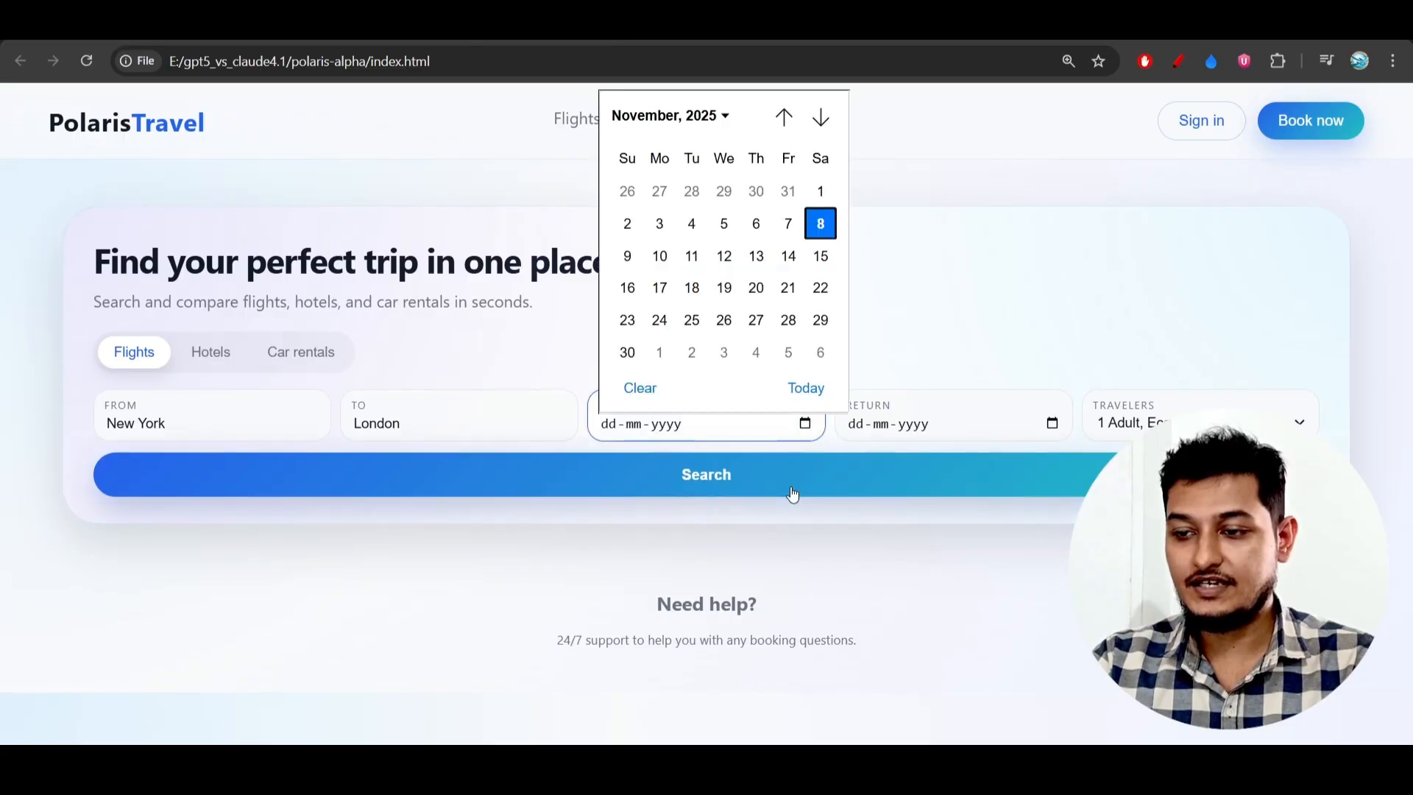
pyautogui.click(820, 222)
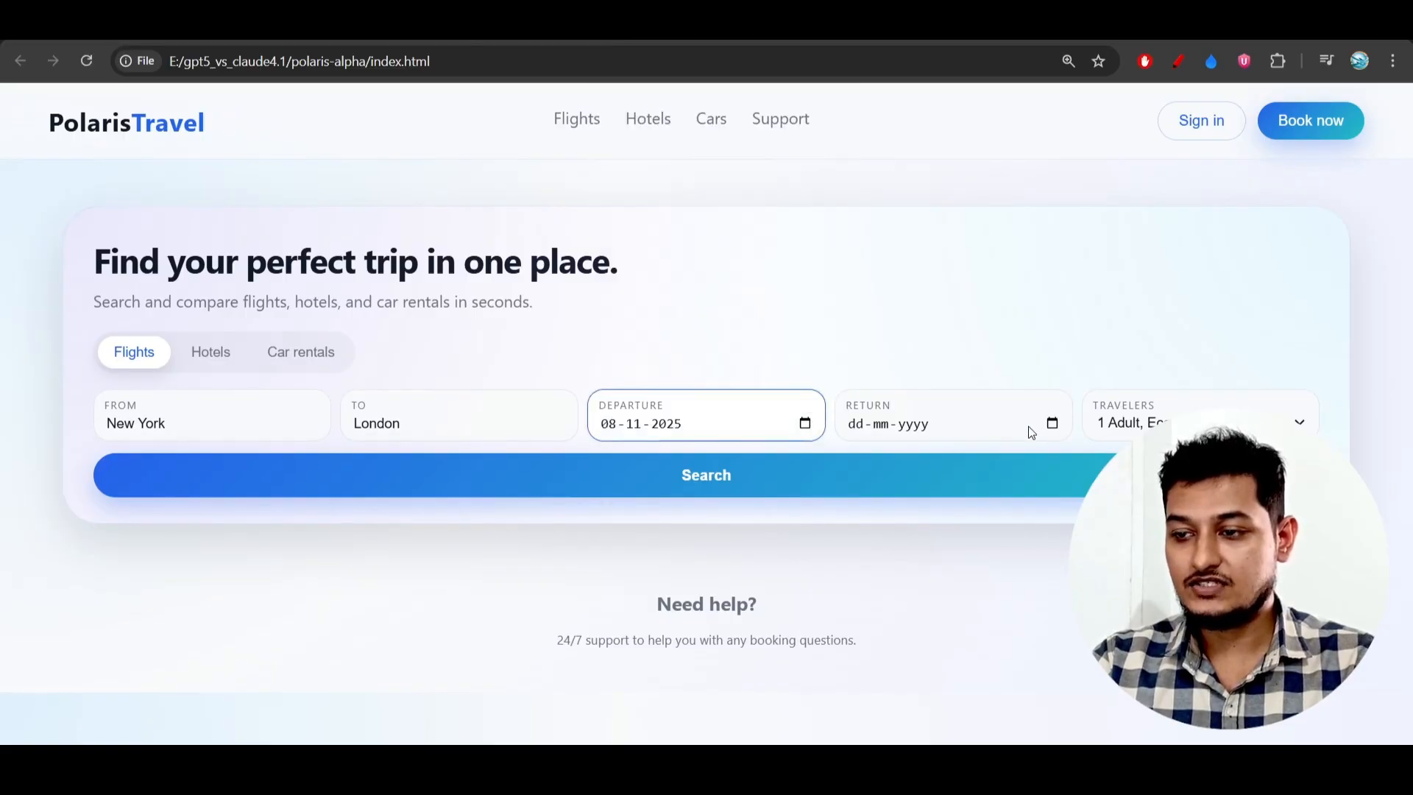
pyautogui.click(1051, 424)
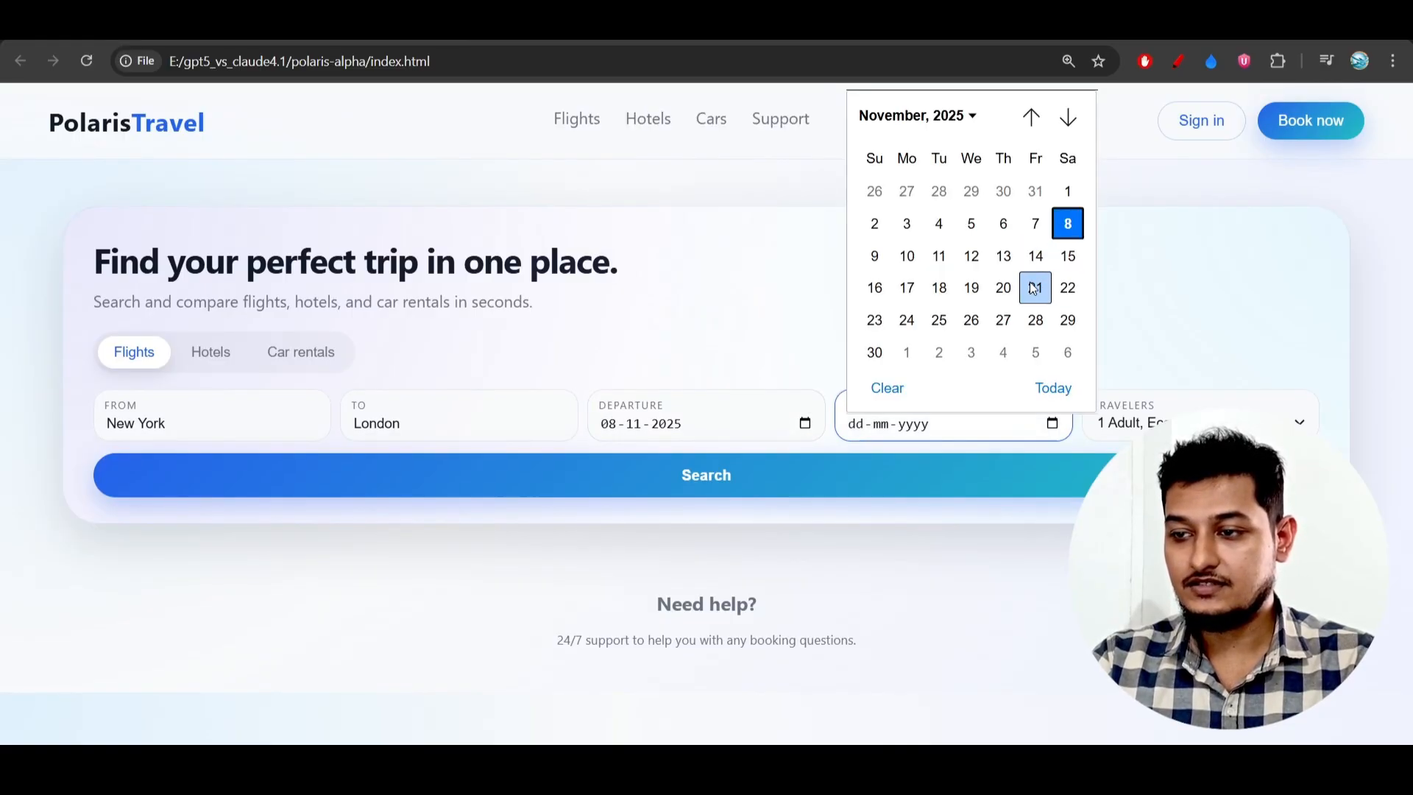
pyautogui.click(705, 476)
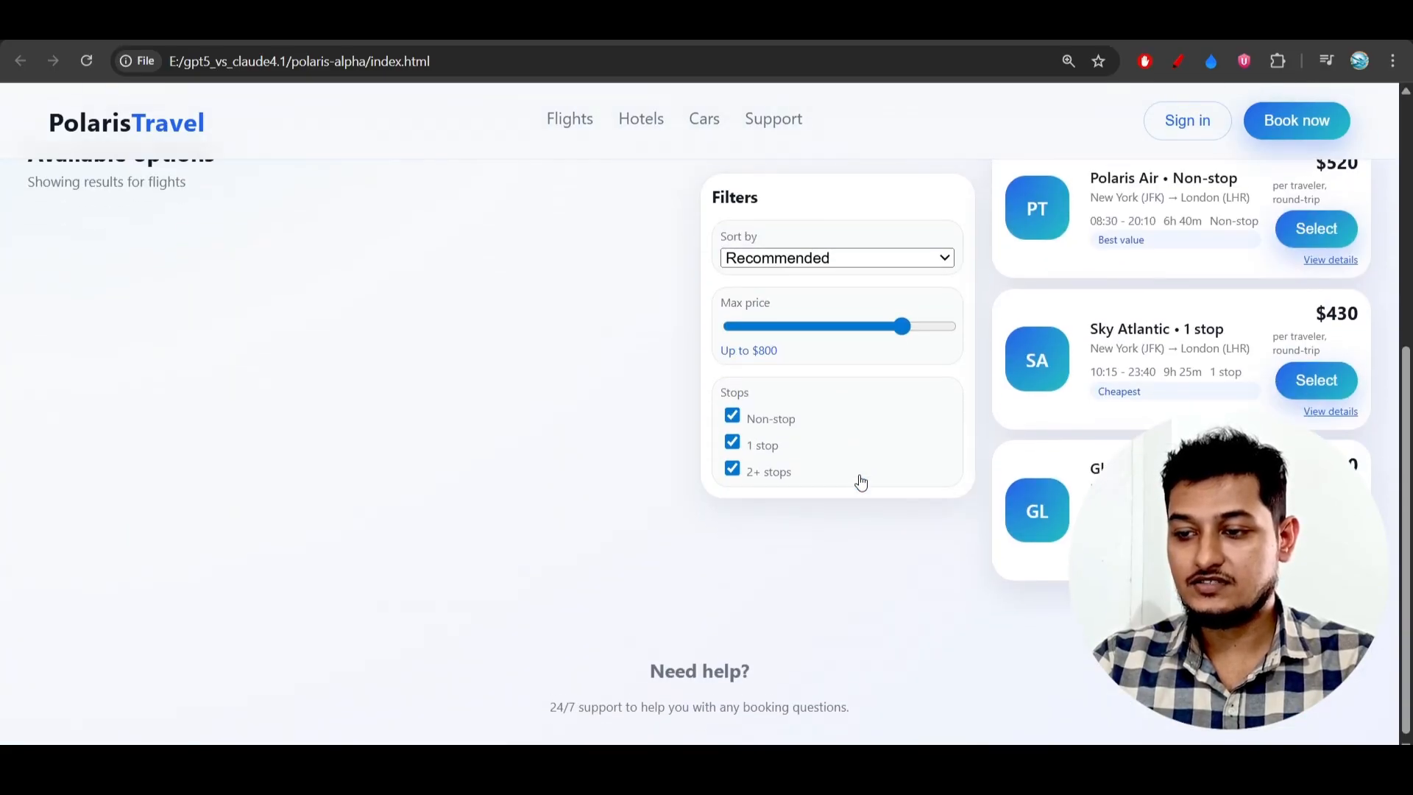
# Select the $520 Polaris Air non-stop JFK→LHR card from the results
pyautogui.scroll(3)
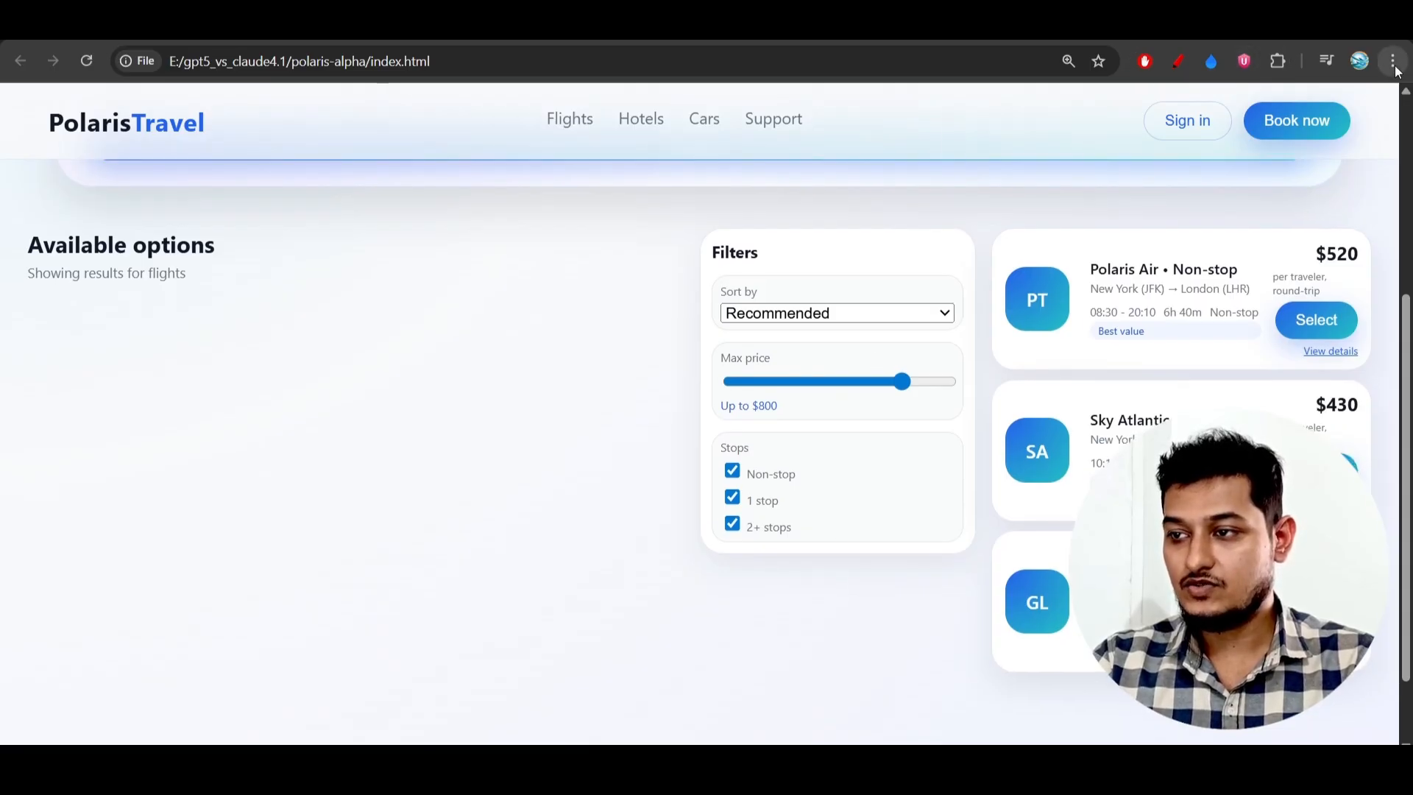
pyautogui.click(1393, 60)
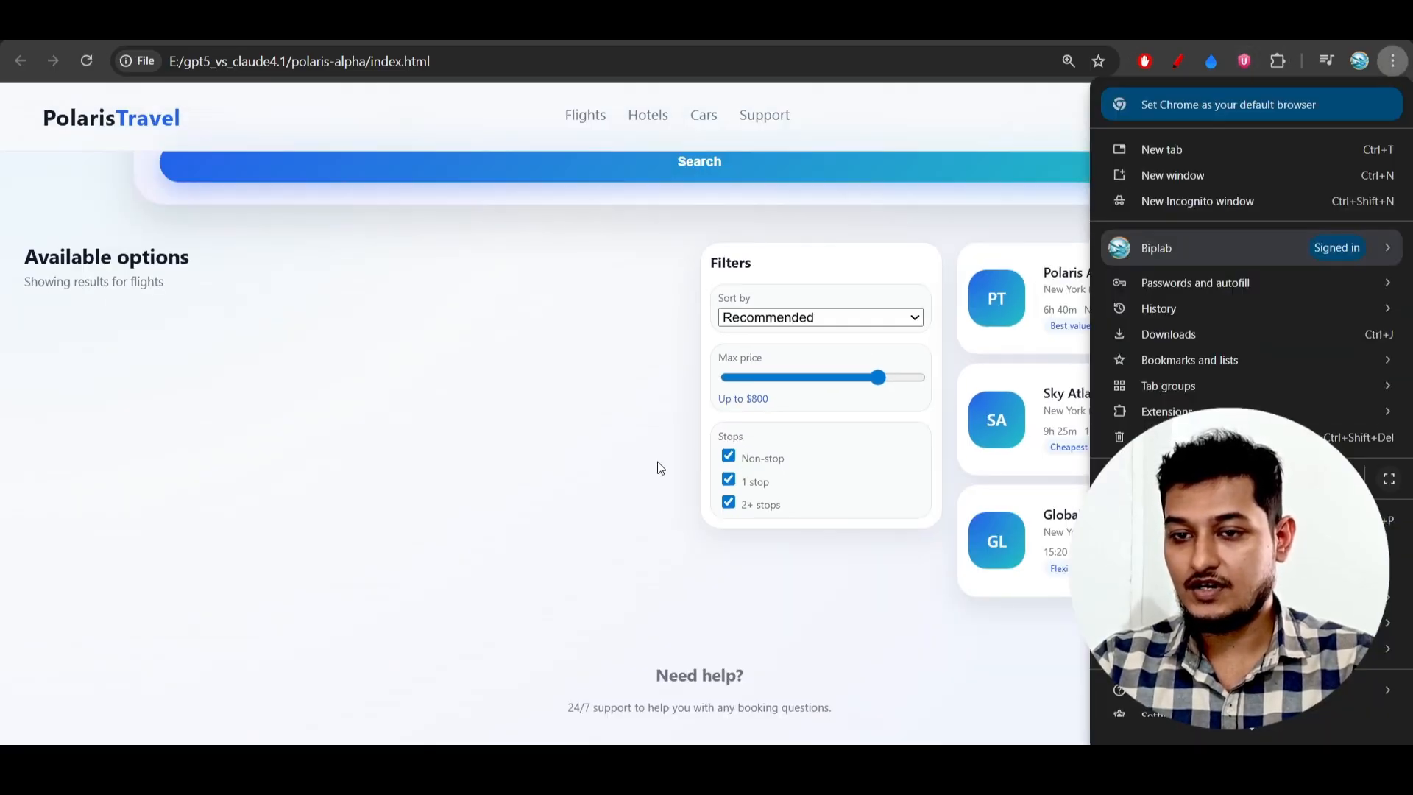
pyautogui.click(658, 467)
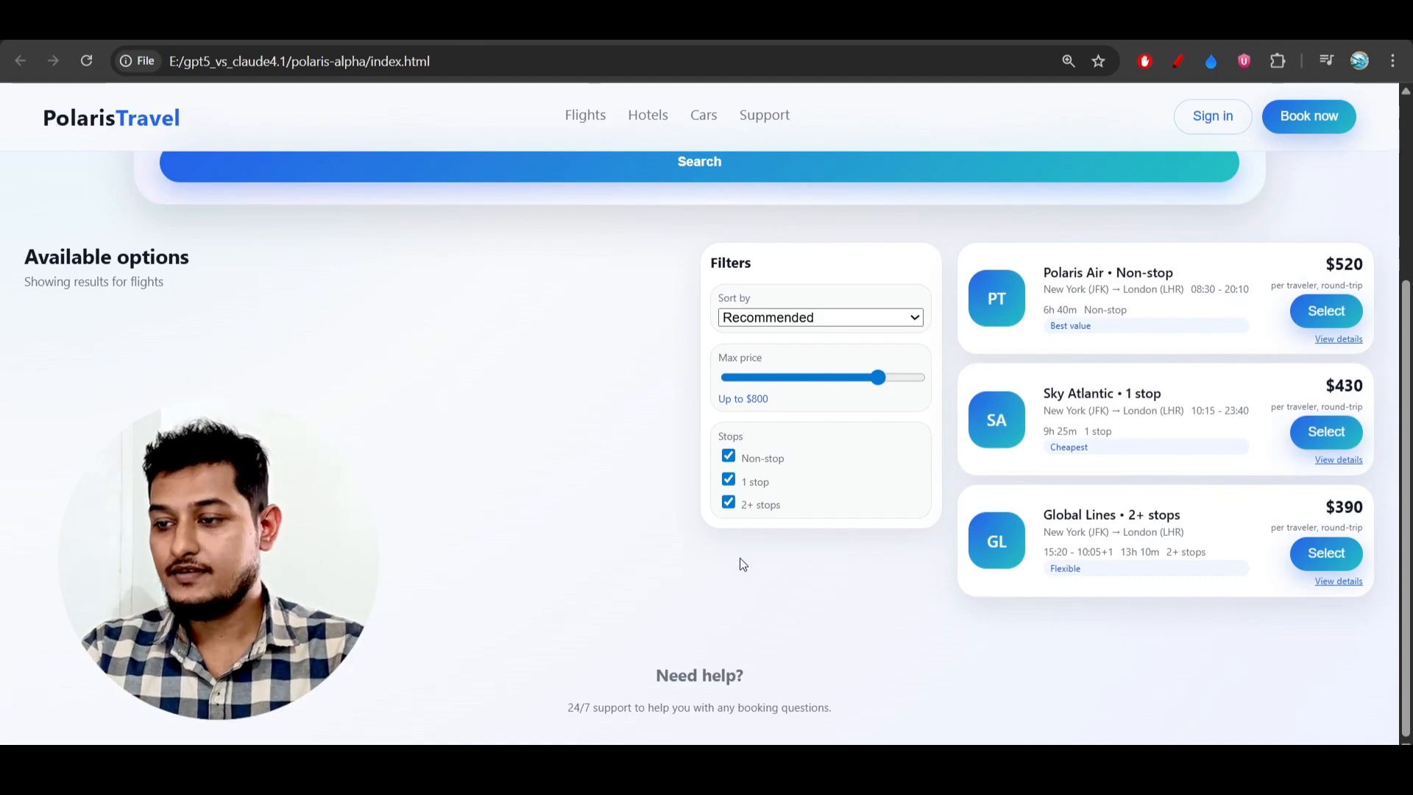
pyautogui.scroll(3)
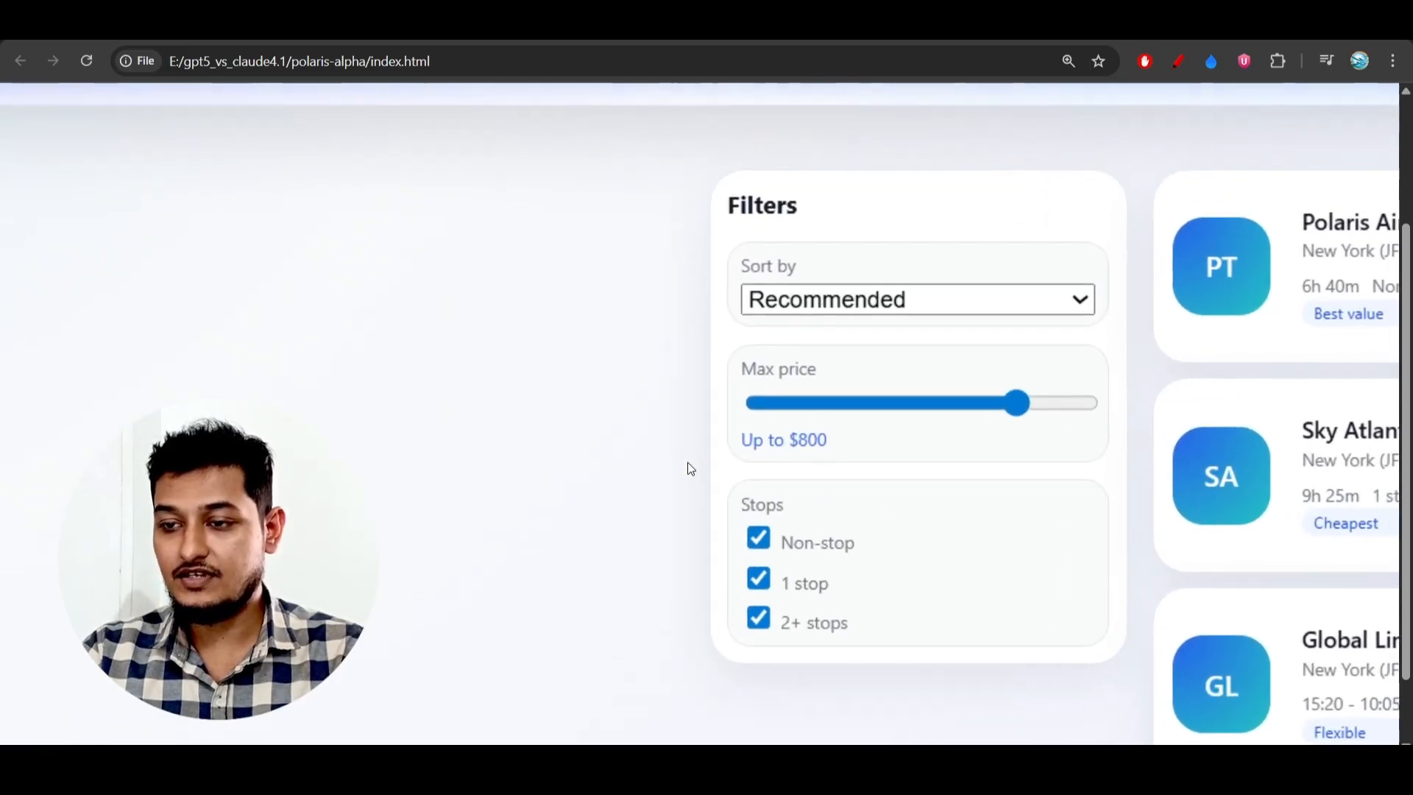
pyautogui.scroll(3)
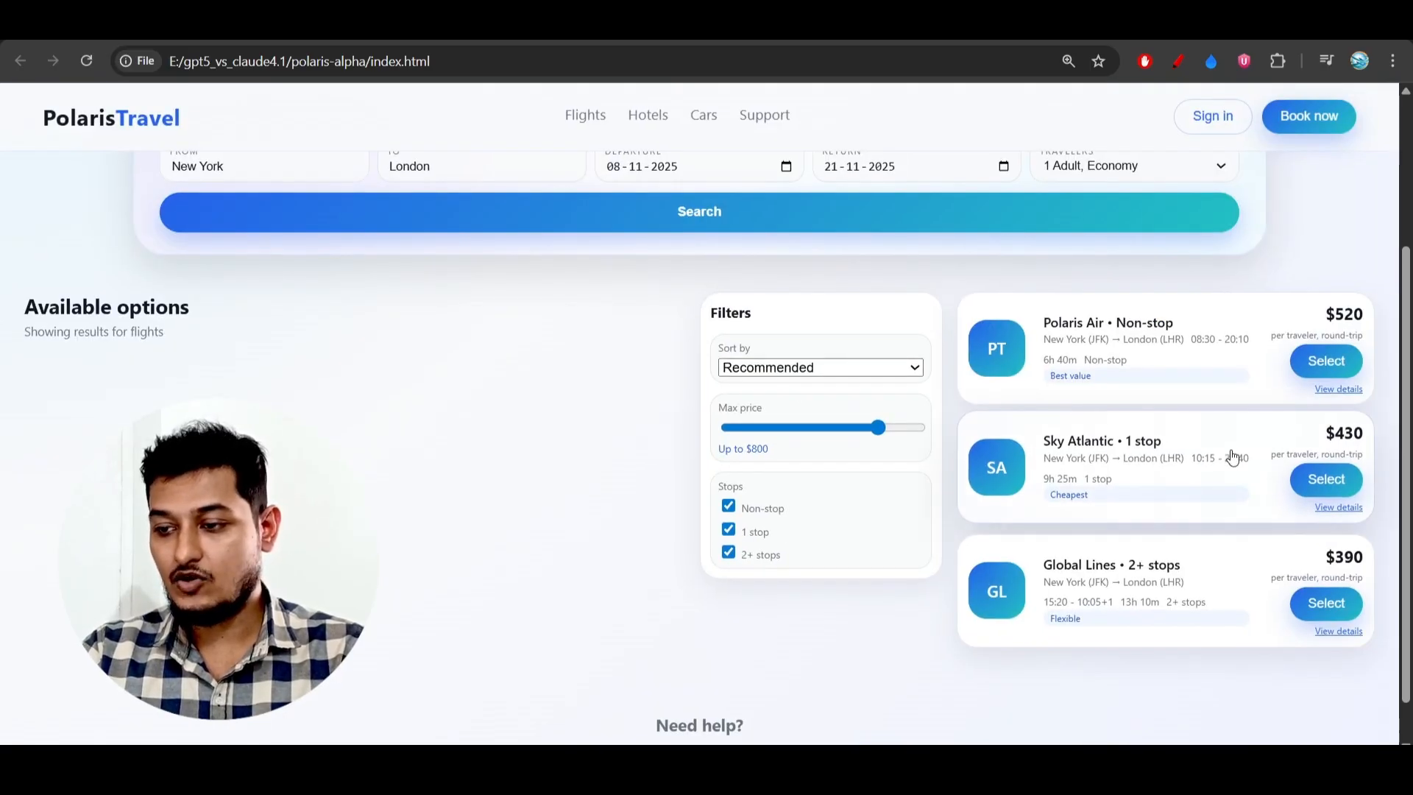
pyautogui.click(1325, 357)
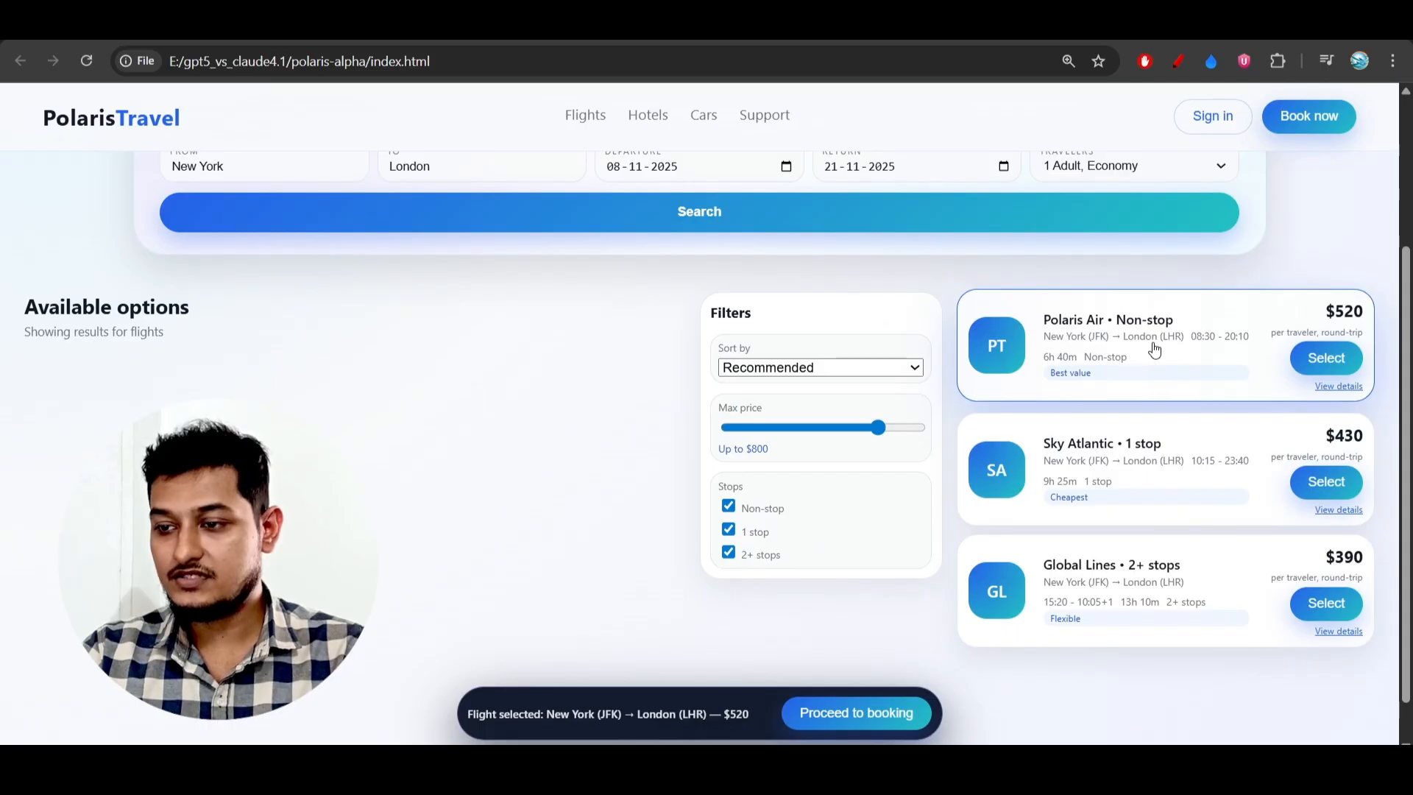
pyautogui.moveTo(452, 649)
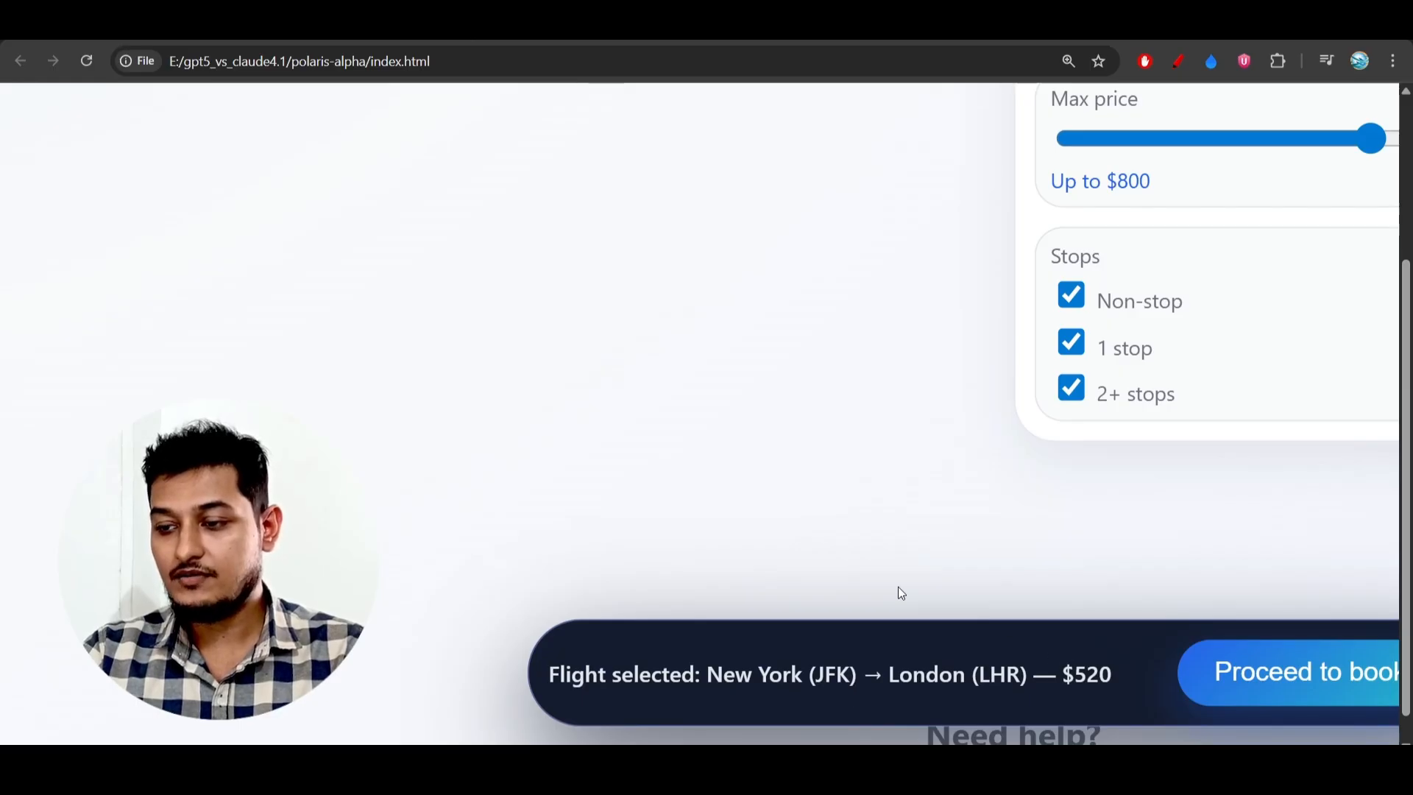
# Scroll through the booking summary panel for the $520 Polaris Air trip
pyautogui.scroll(3)
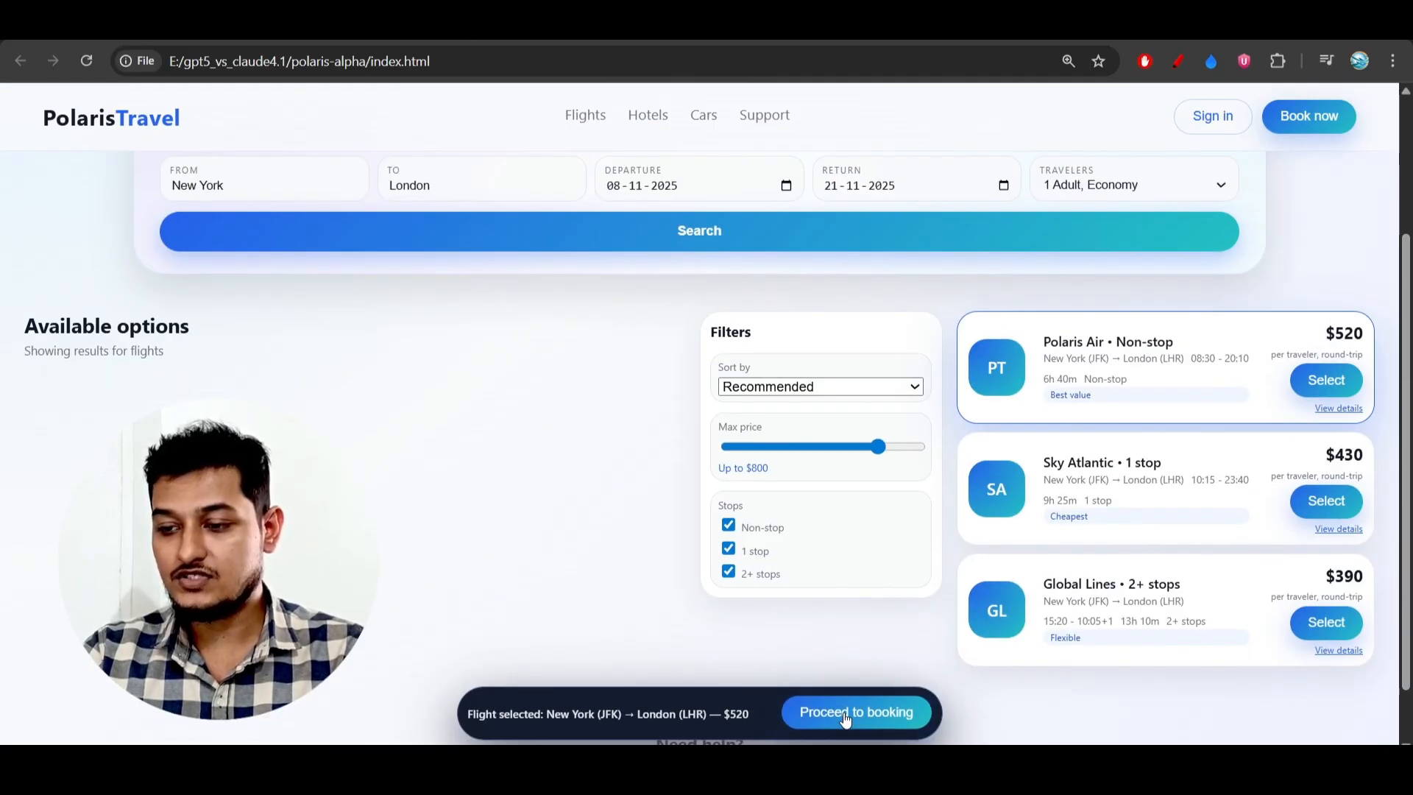
pyautogui.scroll(-3)
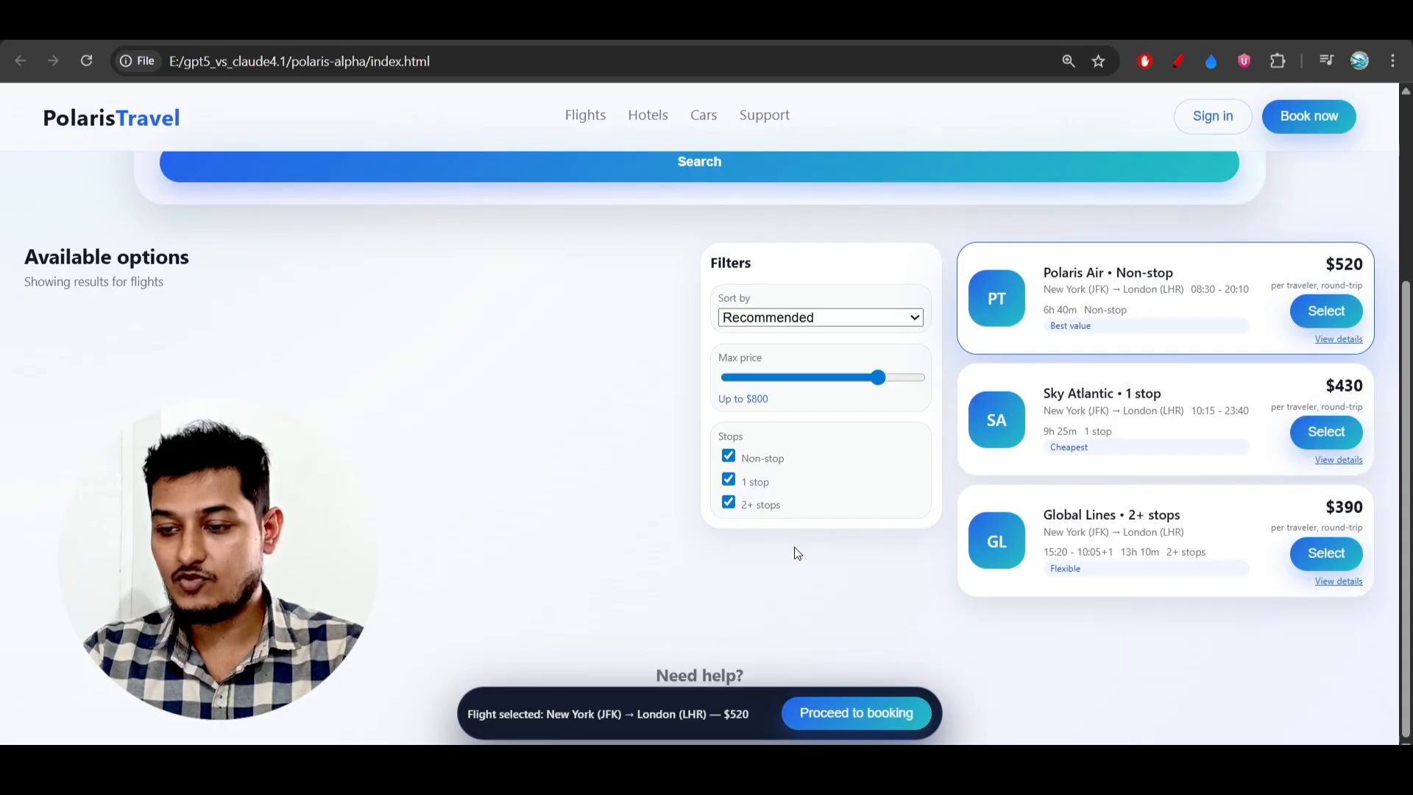
pyautogui.scroll(-3)
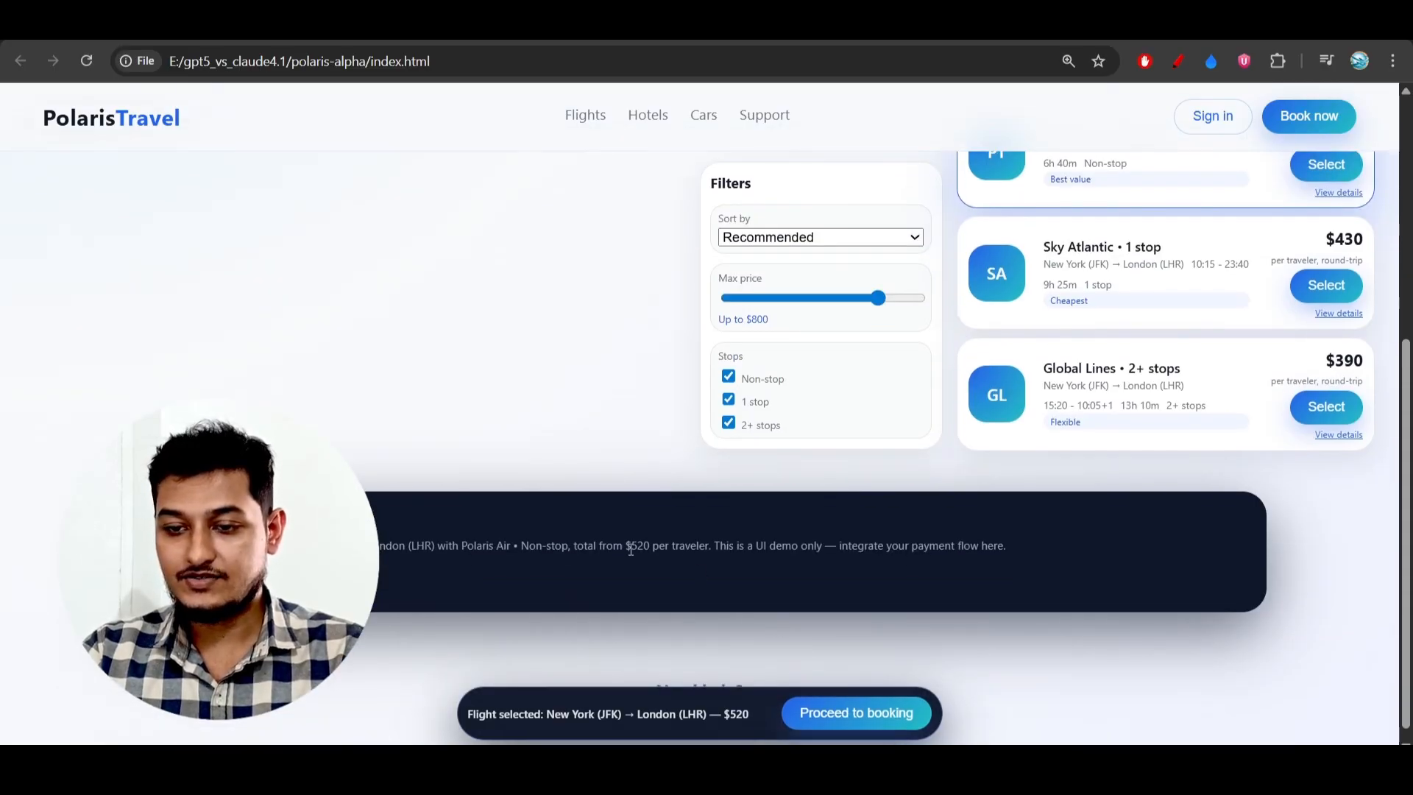
pyautogui.scroll(-3)
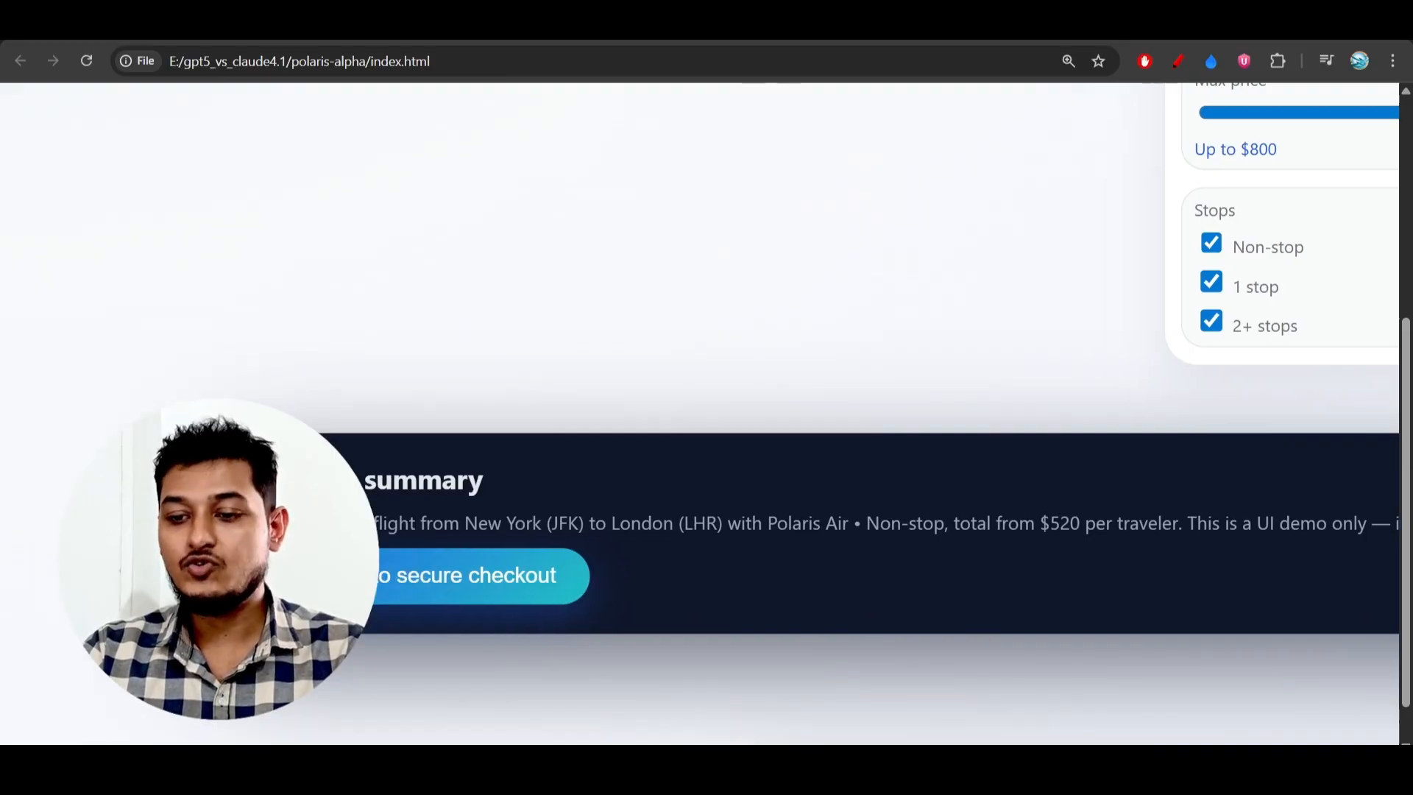
pyautogui.scroll(3)
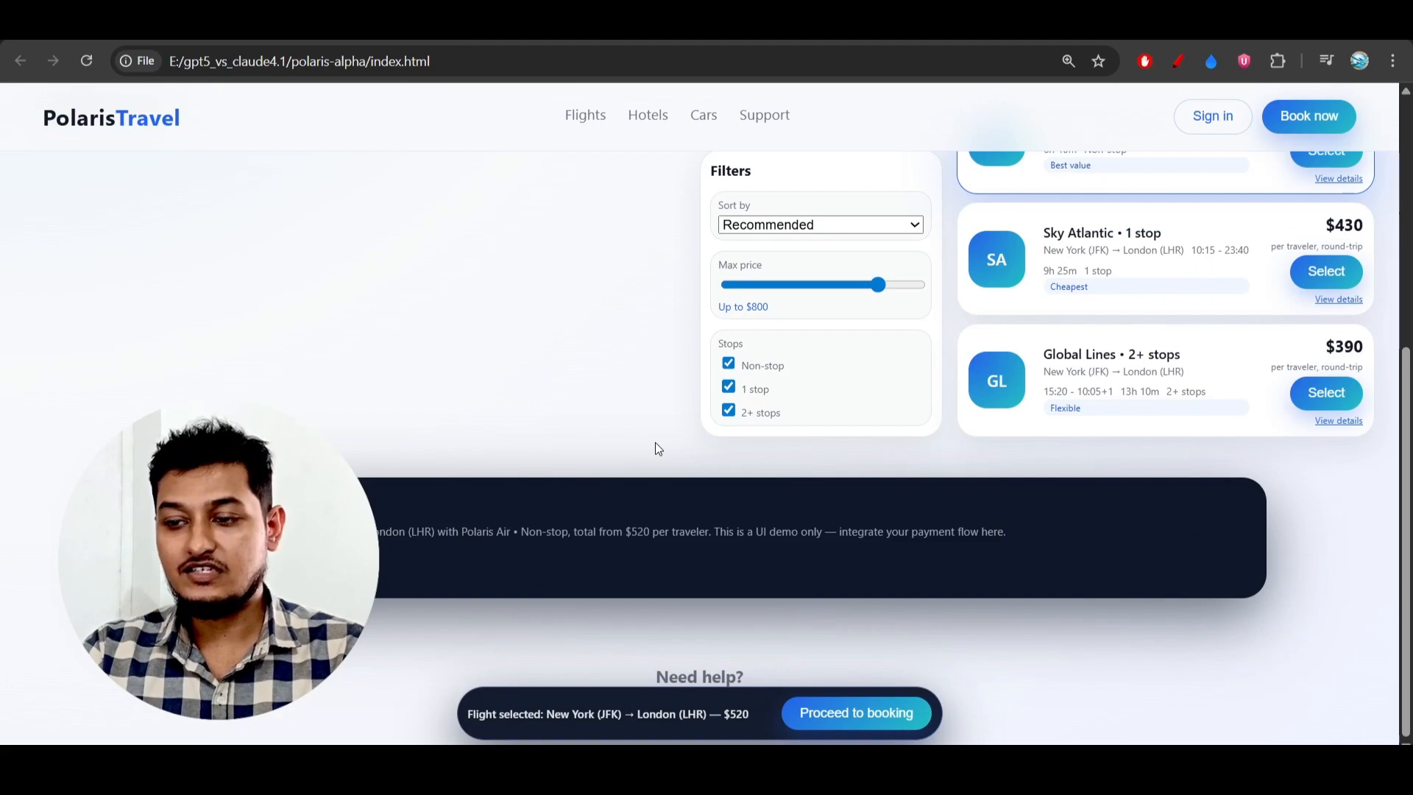
pyautogui.scroll(3)
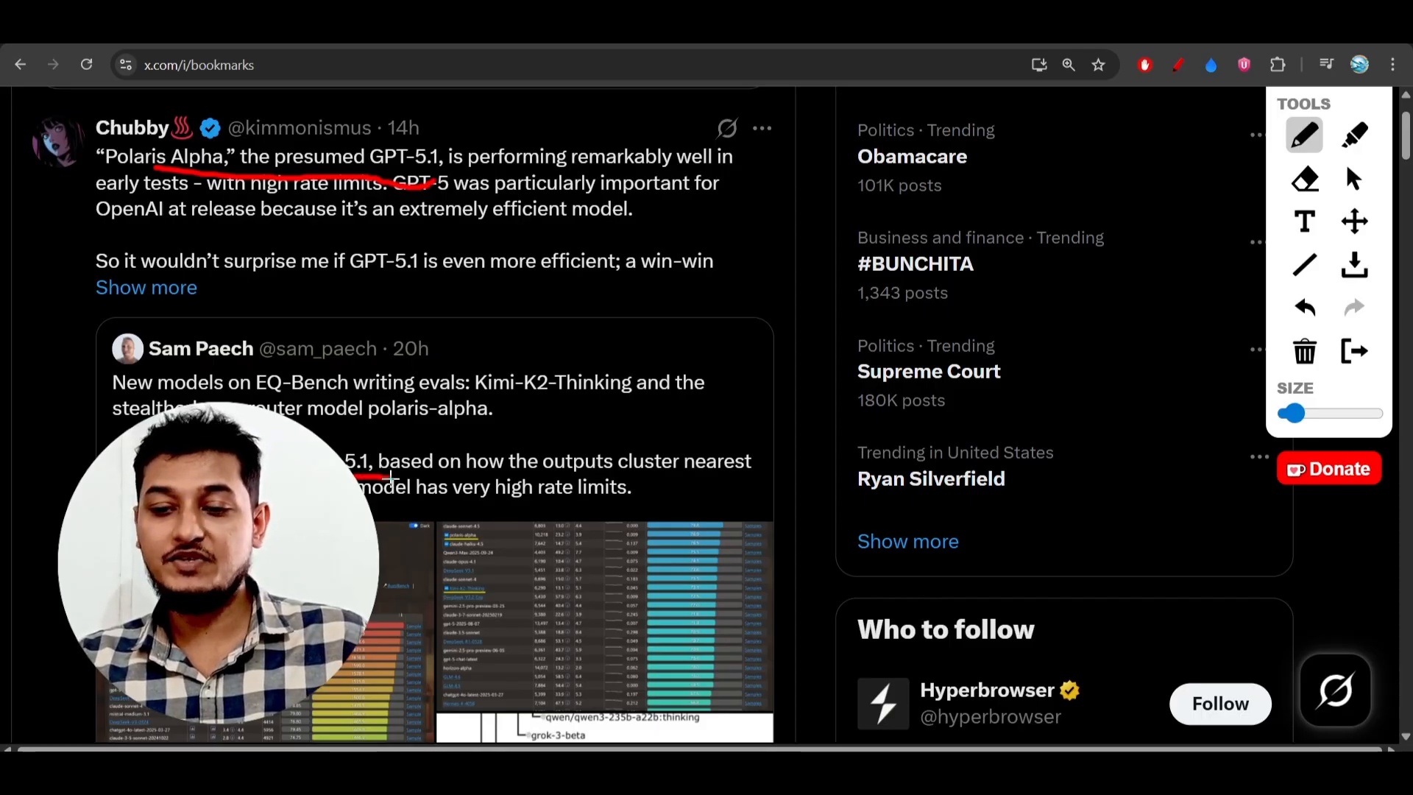
# Scroll the bookmarked Polaris Alpha / GPT-5.1 posts and clear the red pen markings
pyautogui.scroll(-3)
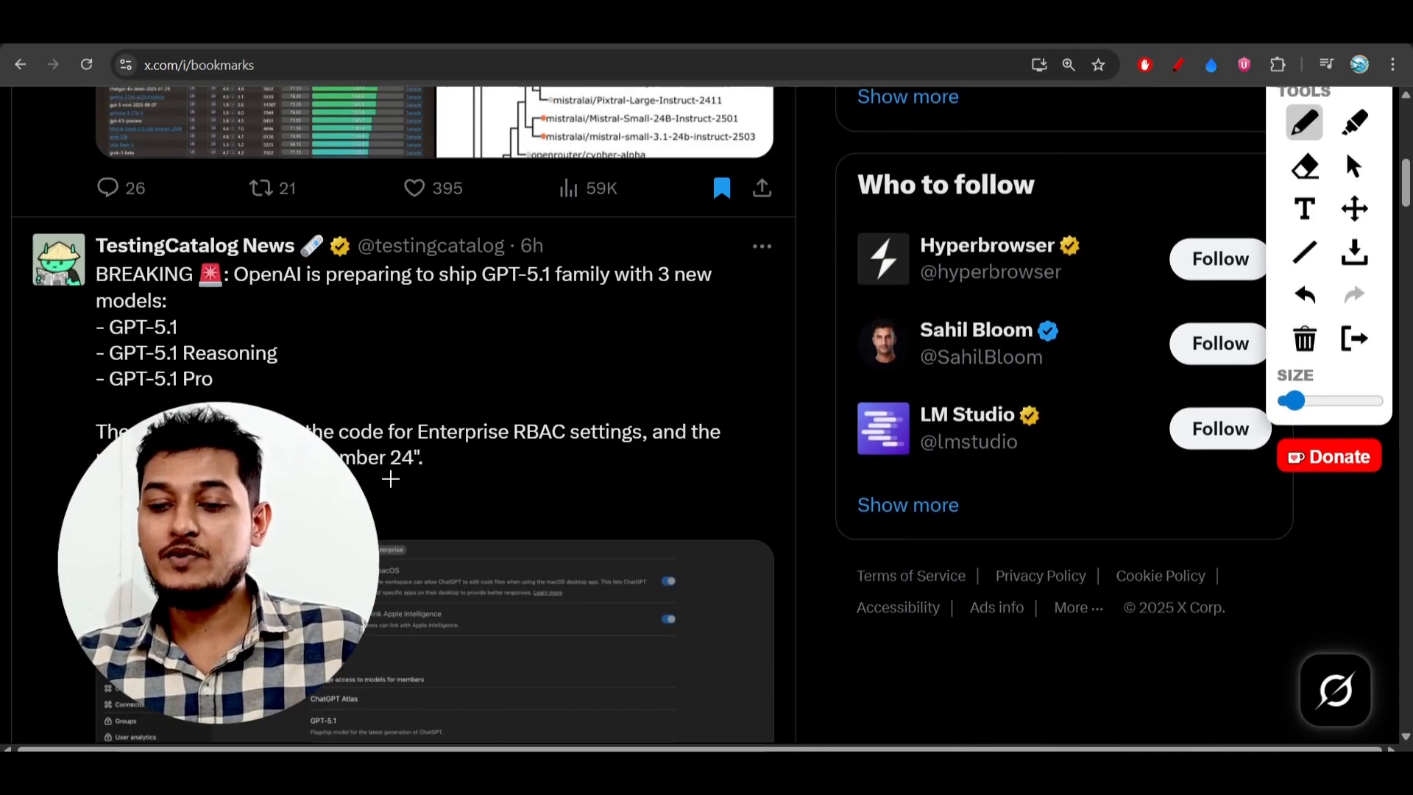
pyautogui.scroll(-3)
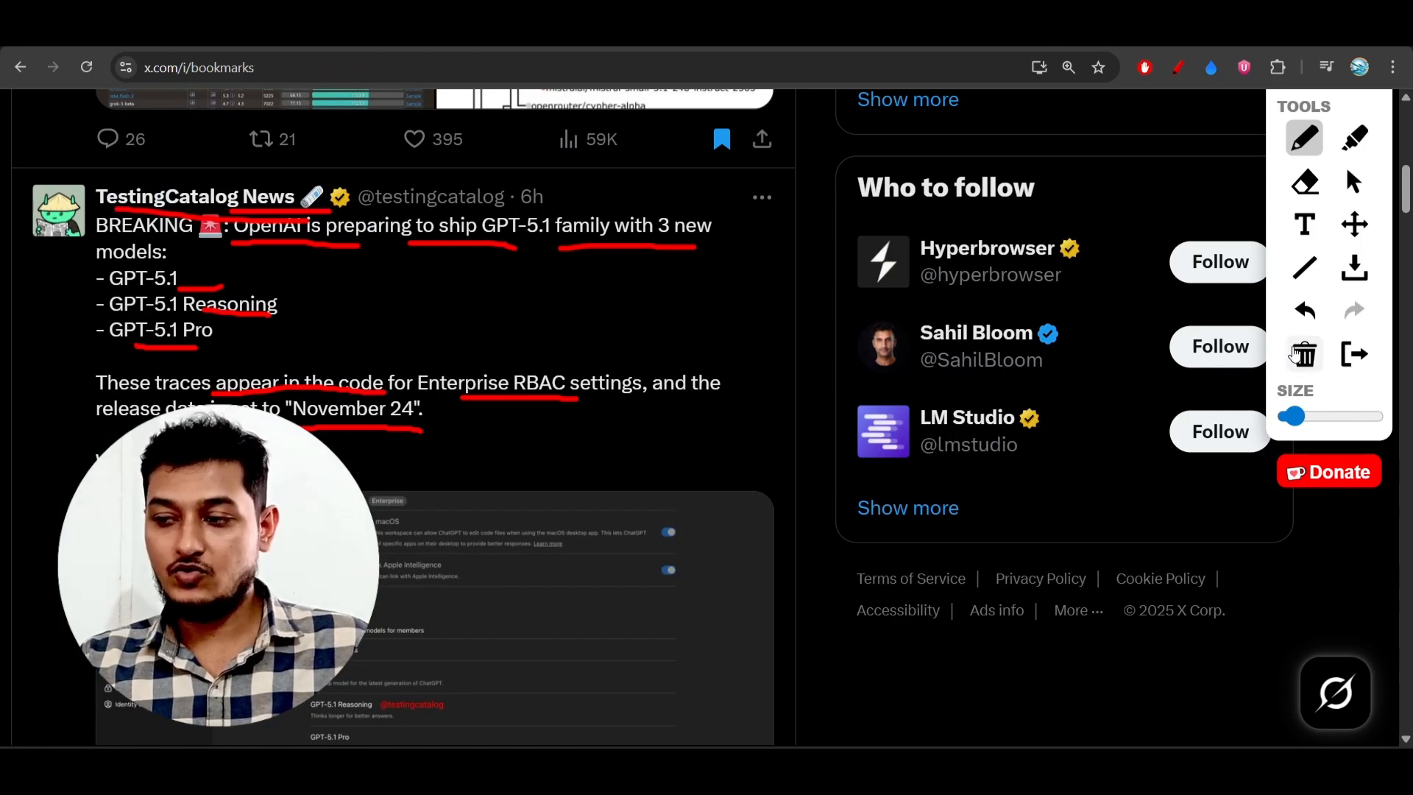
pyautogui.click(1303, 352)
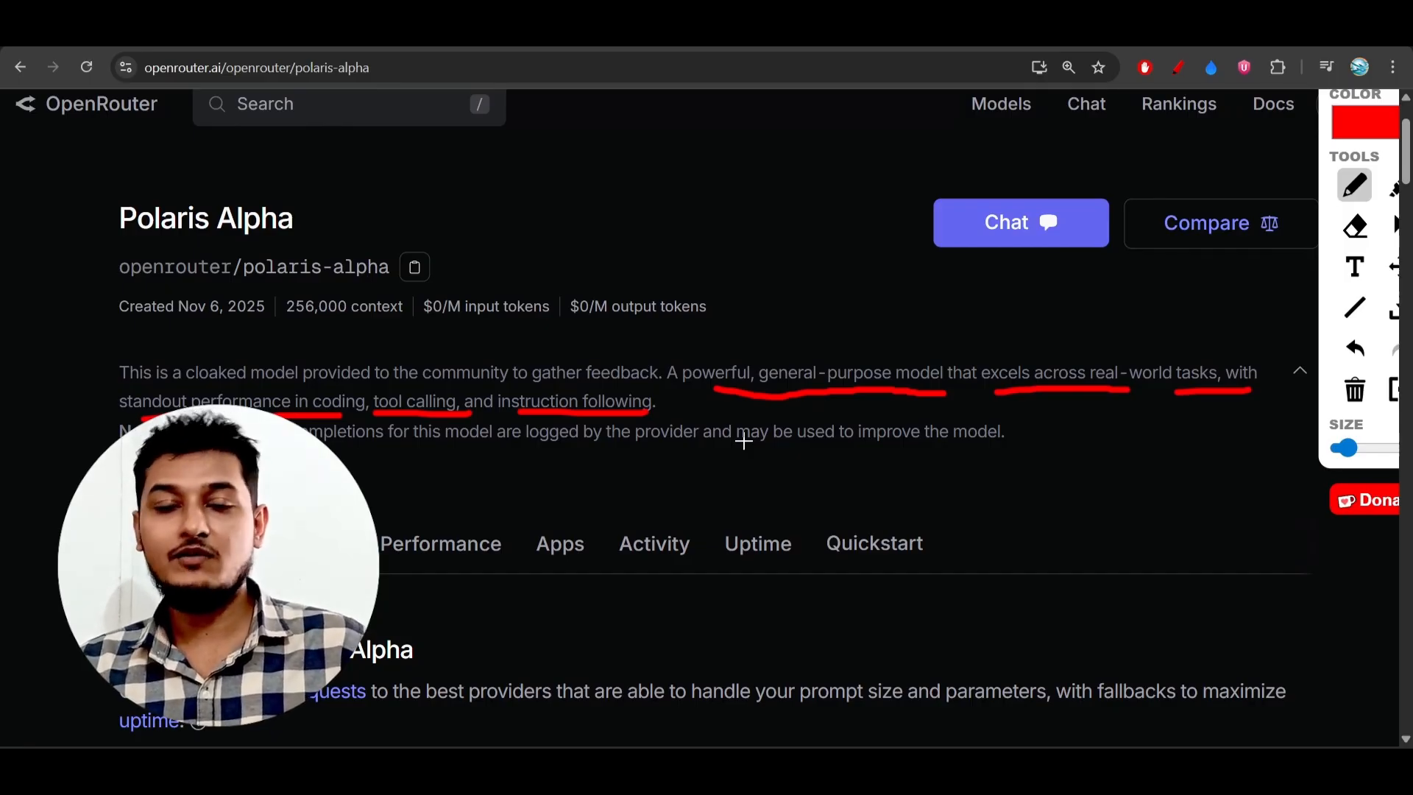
pyautogui.moveTo(827, 443)
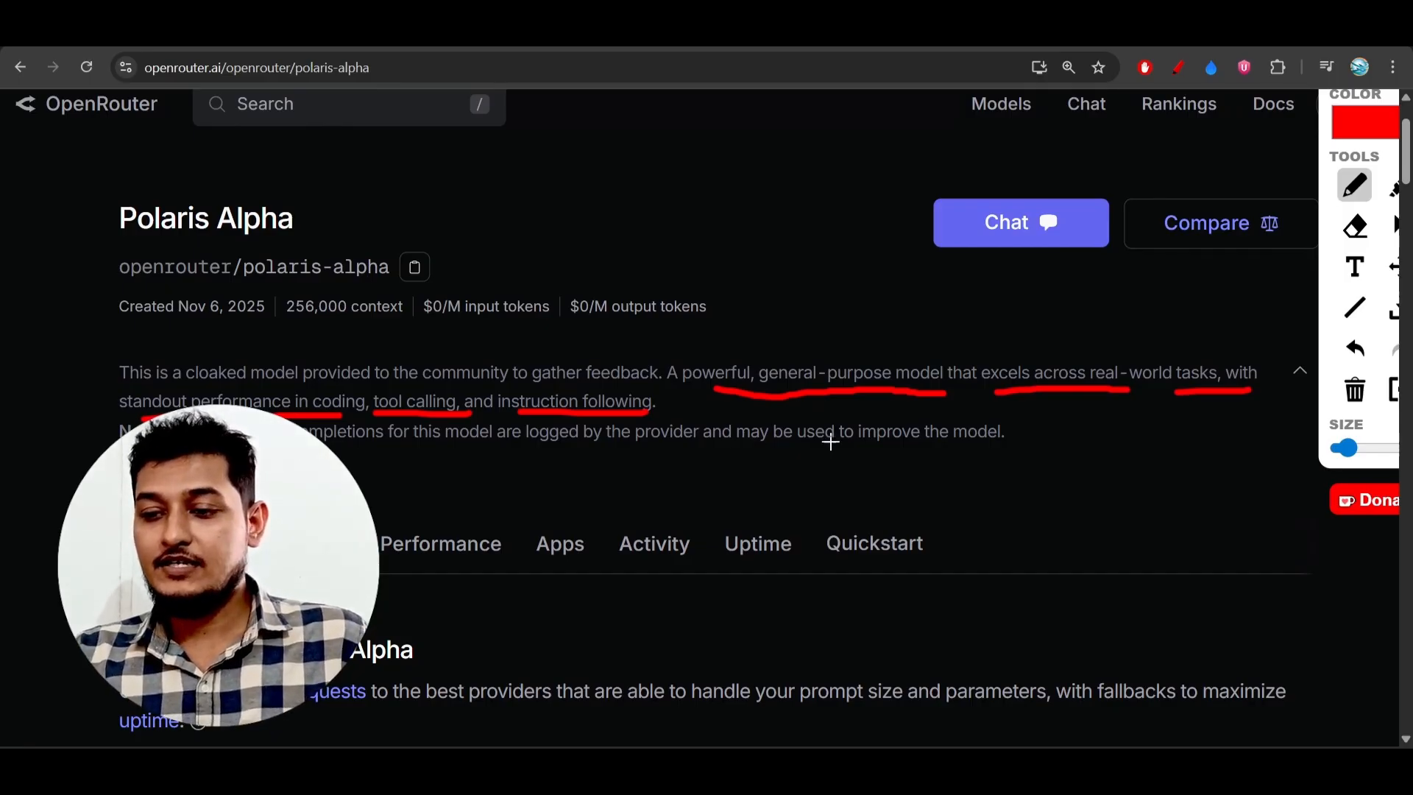
pyautogui.moveTo(830, 380)
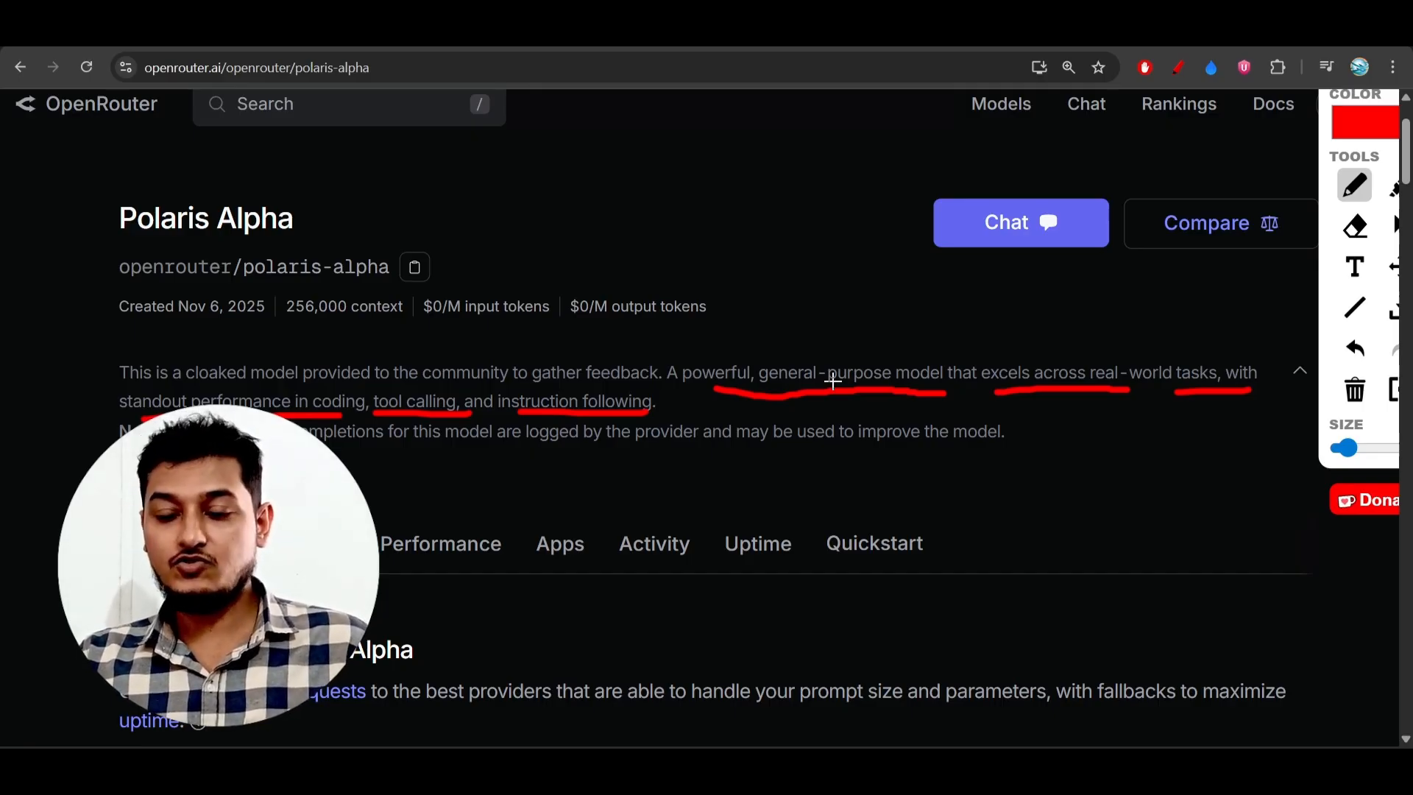
pyautogui.moveTo(559, 131)
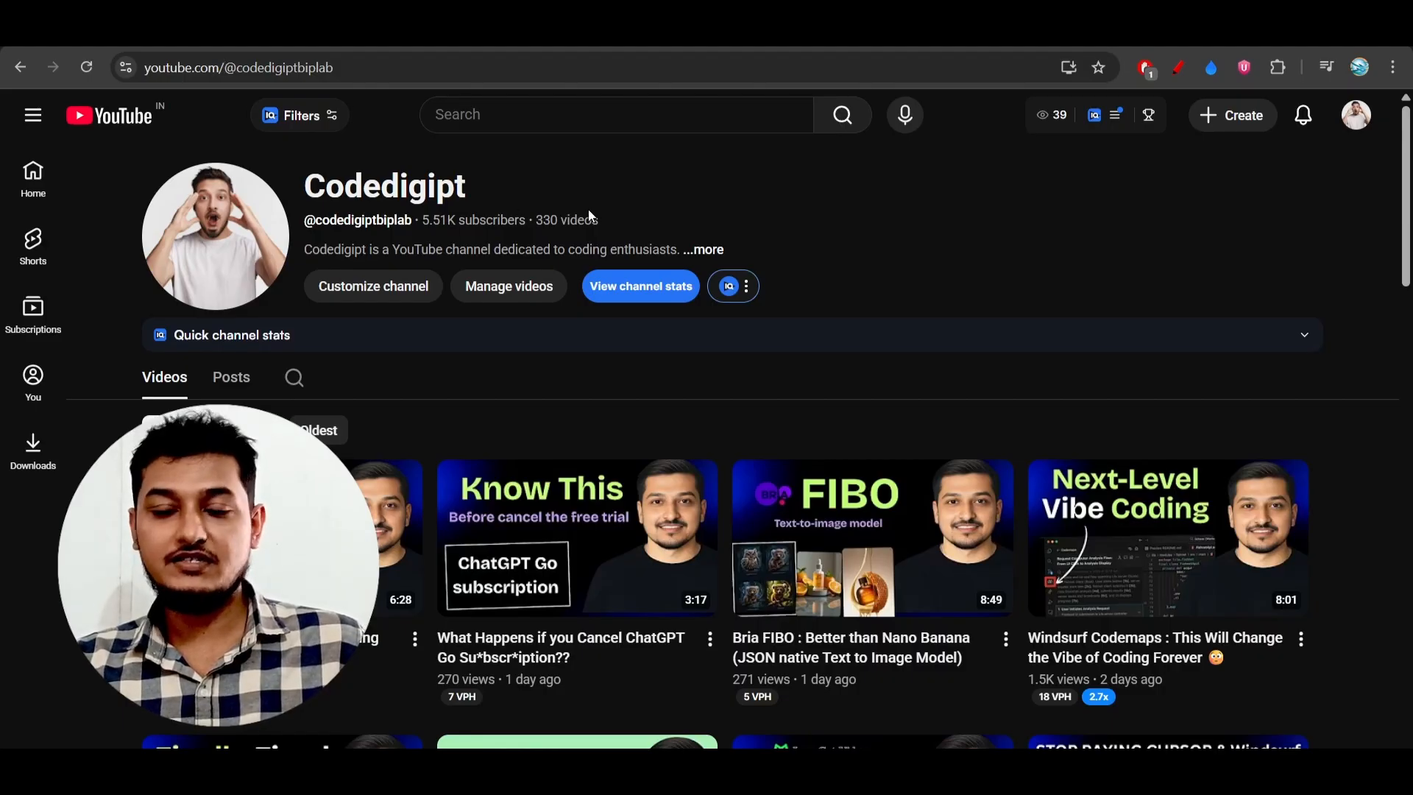
pyautogui.moveTo(773, 190)
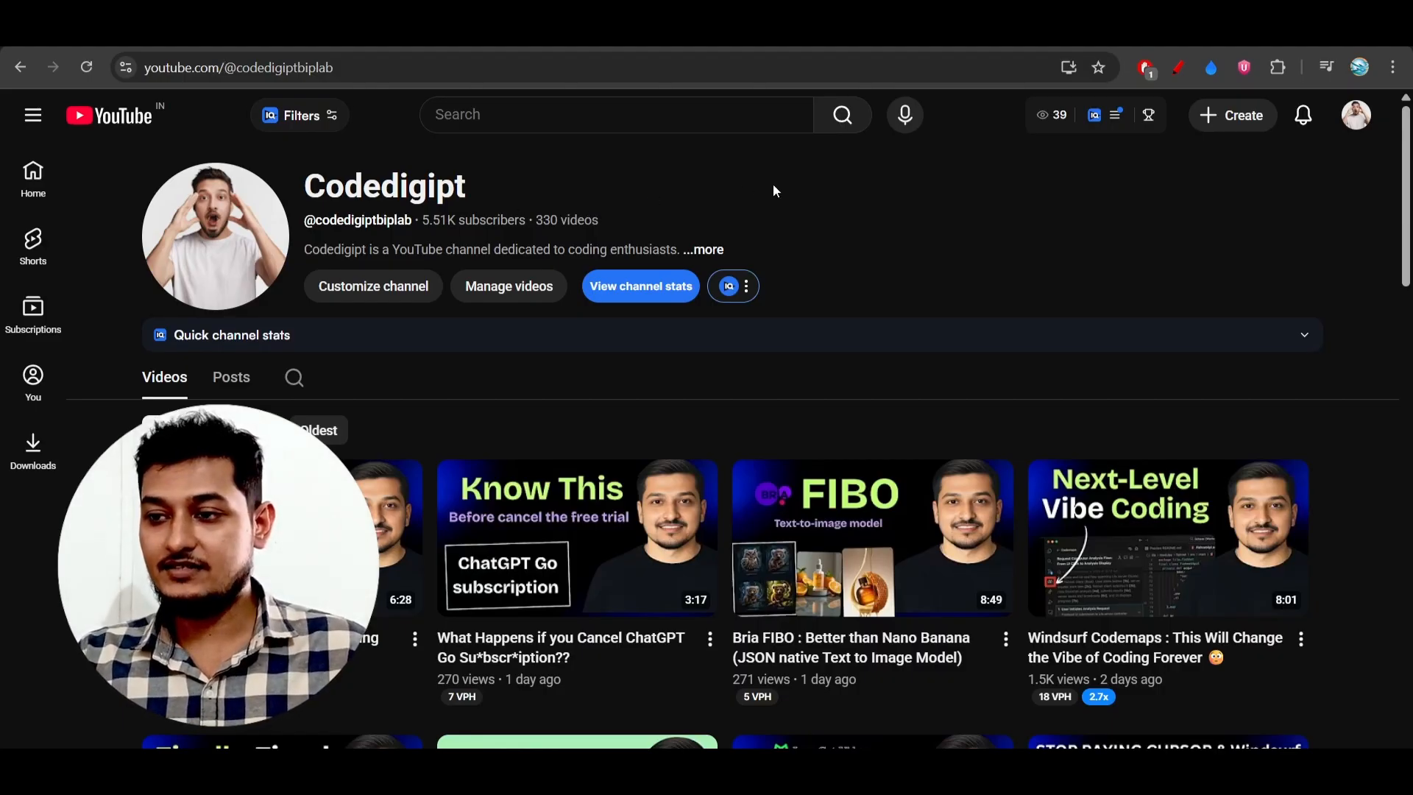